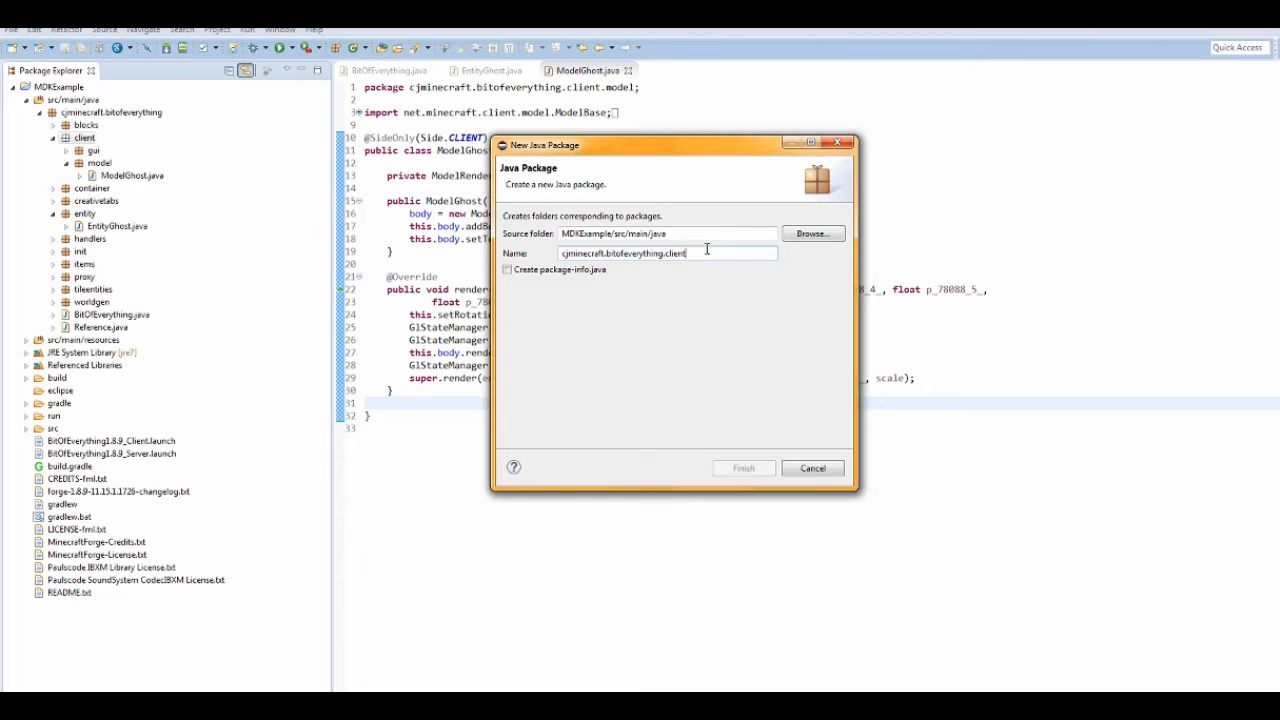
Step: Name the new package client.entity and confirm its creation
text(.)
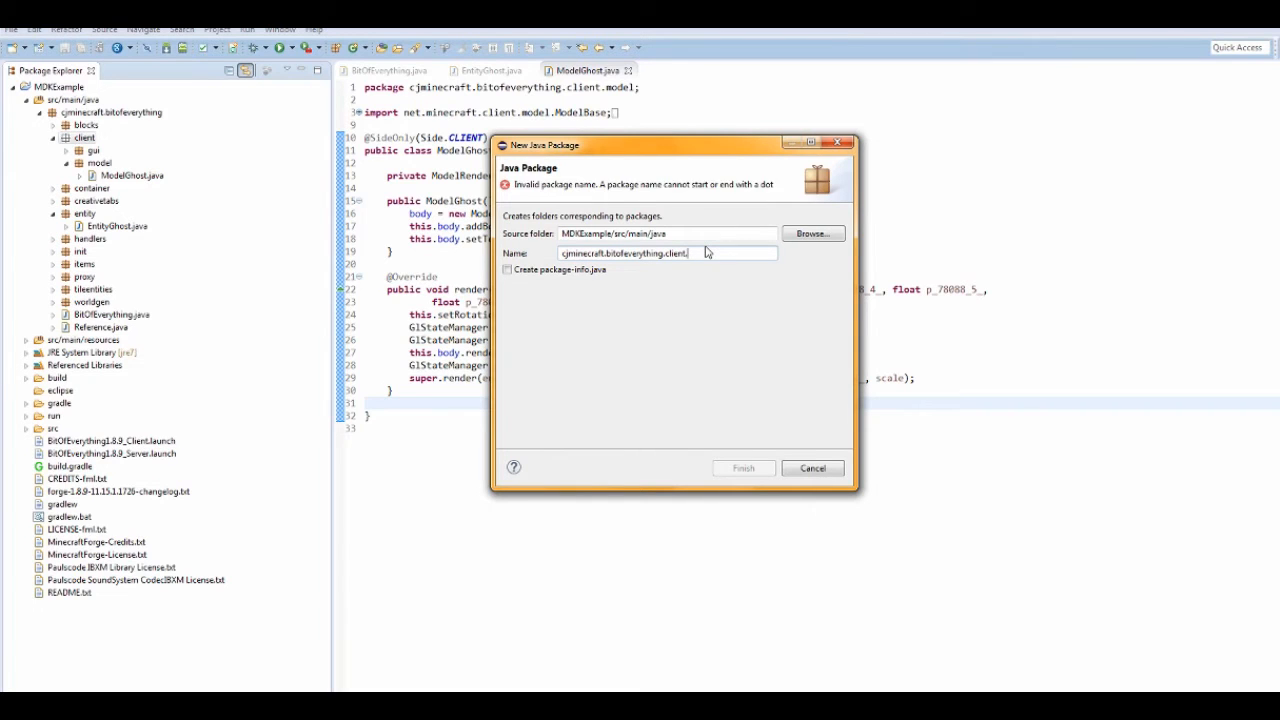
text(entity)
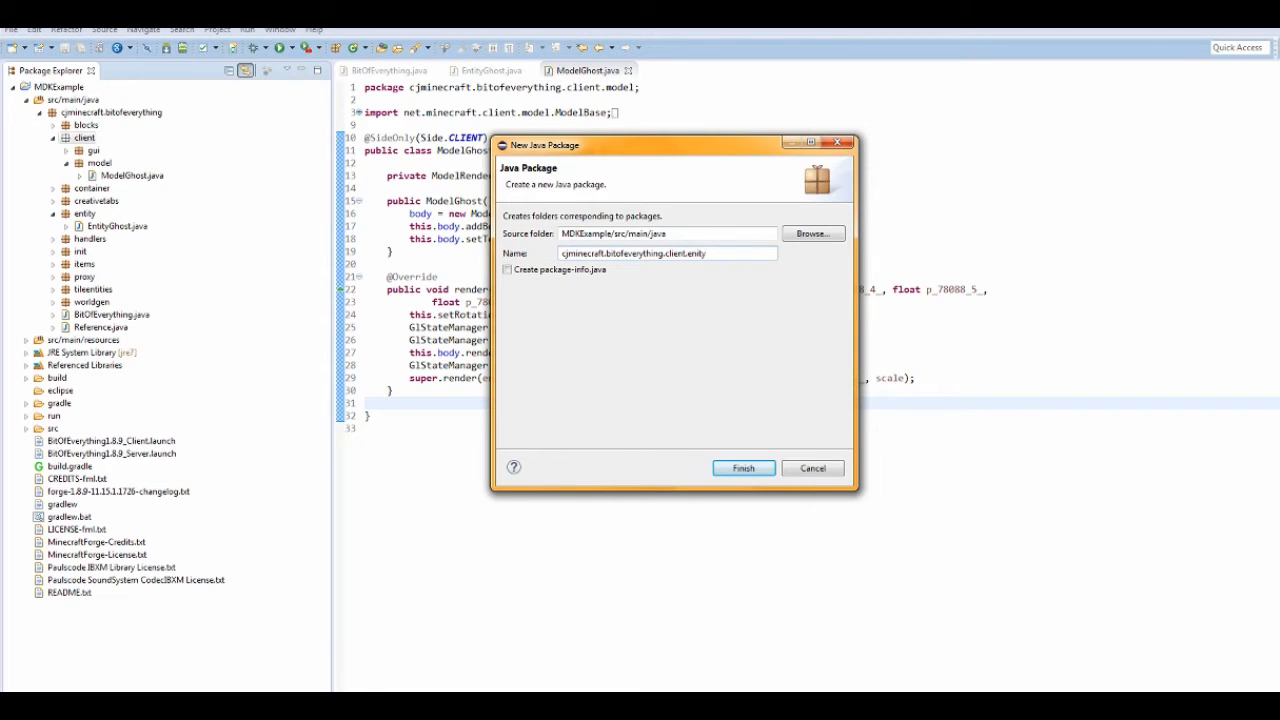
key(BackSpace)
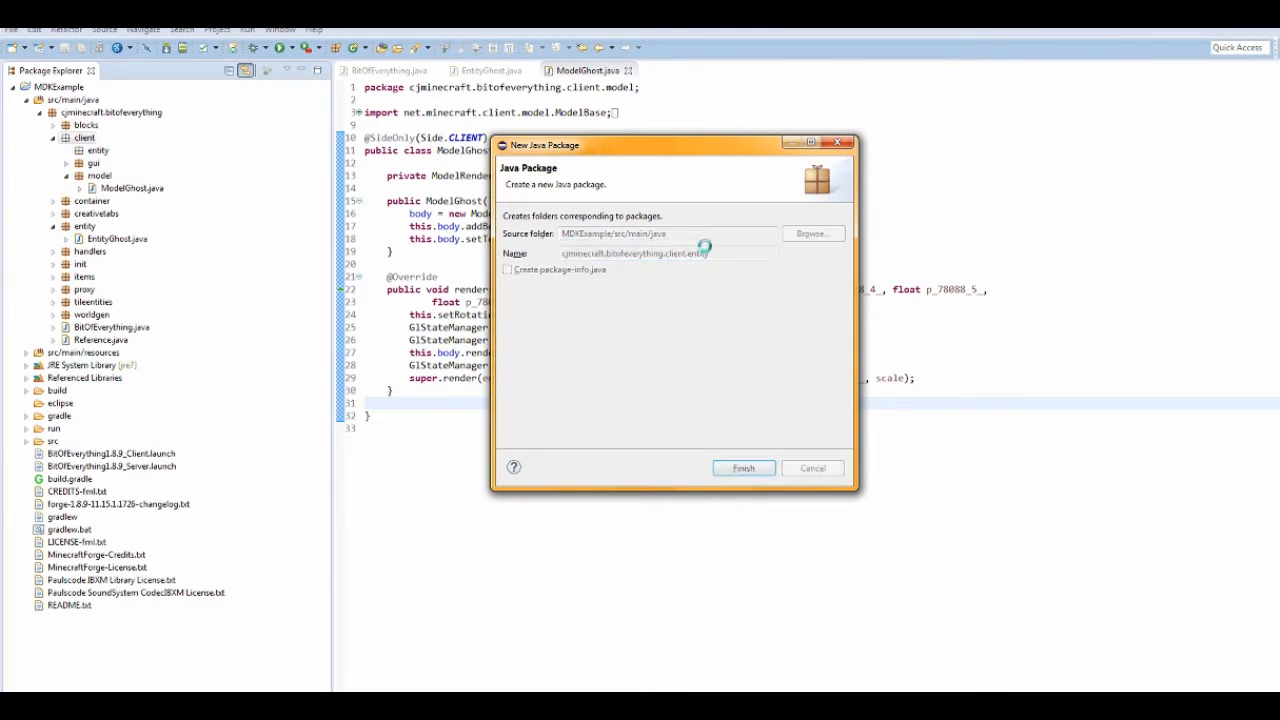
Step: Create an empty RenderGhost Java class in the client.entity package
click(744, 468)
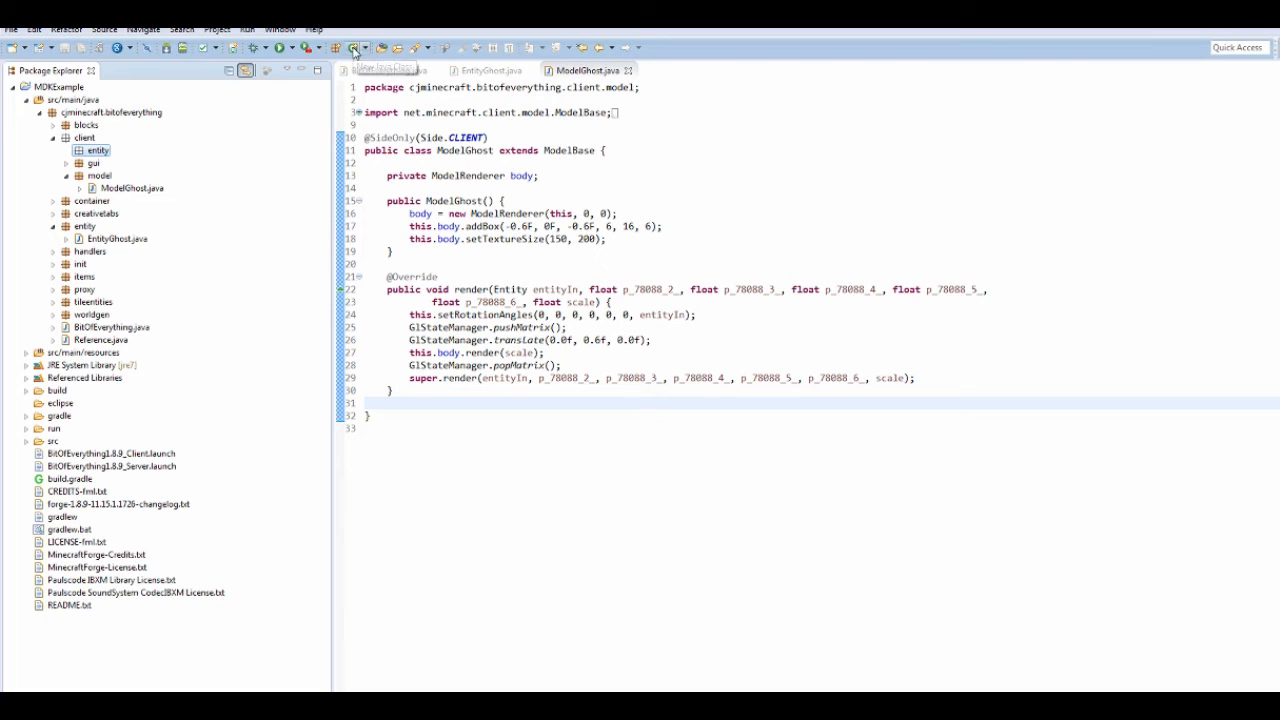
mouse_move(352, 48)
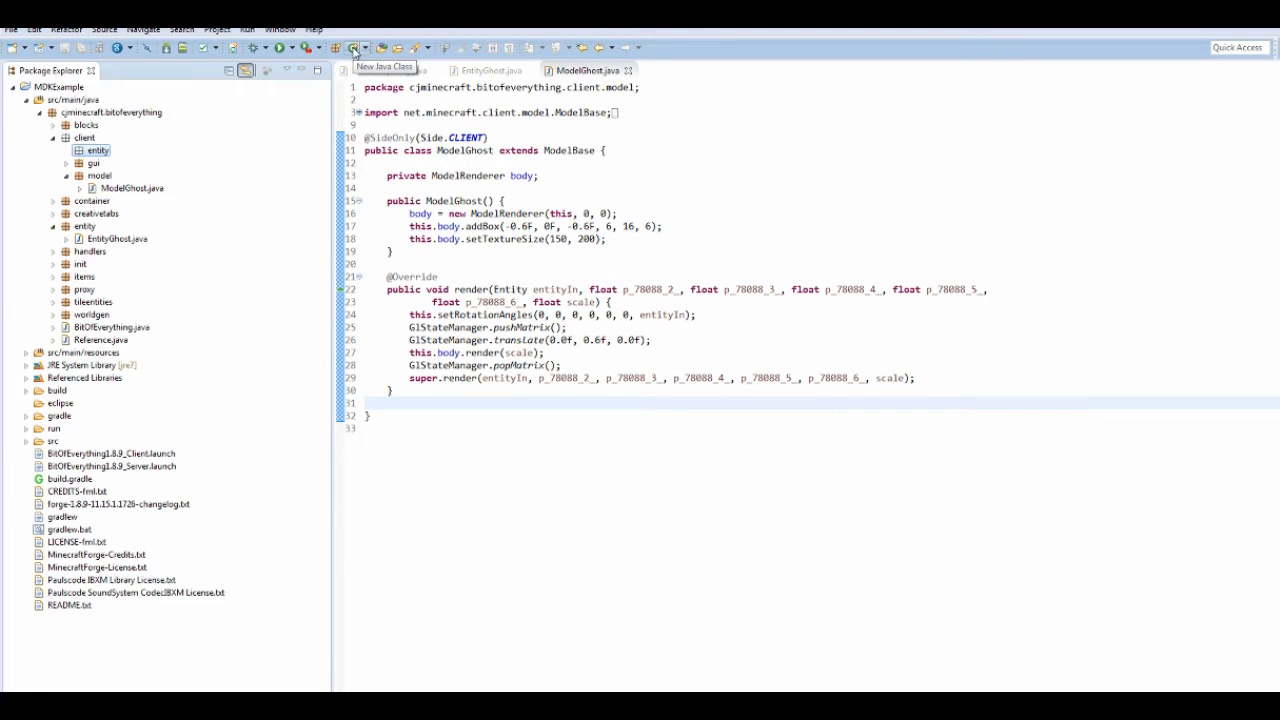
click(352, 48)
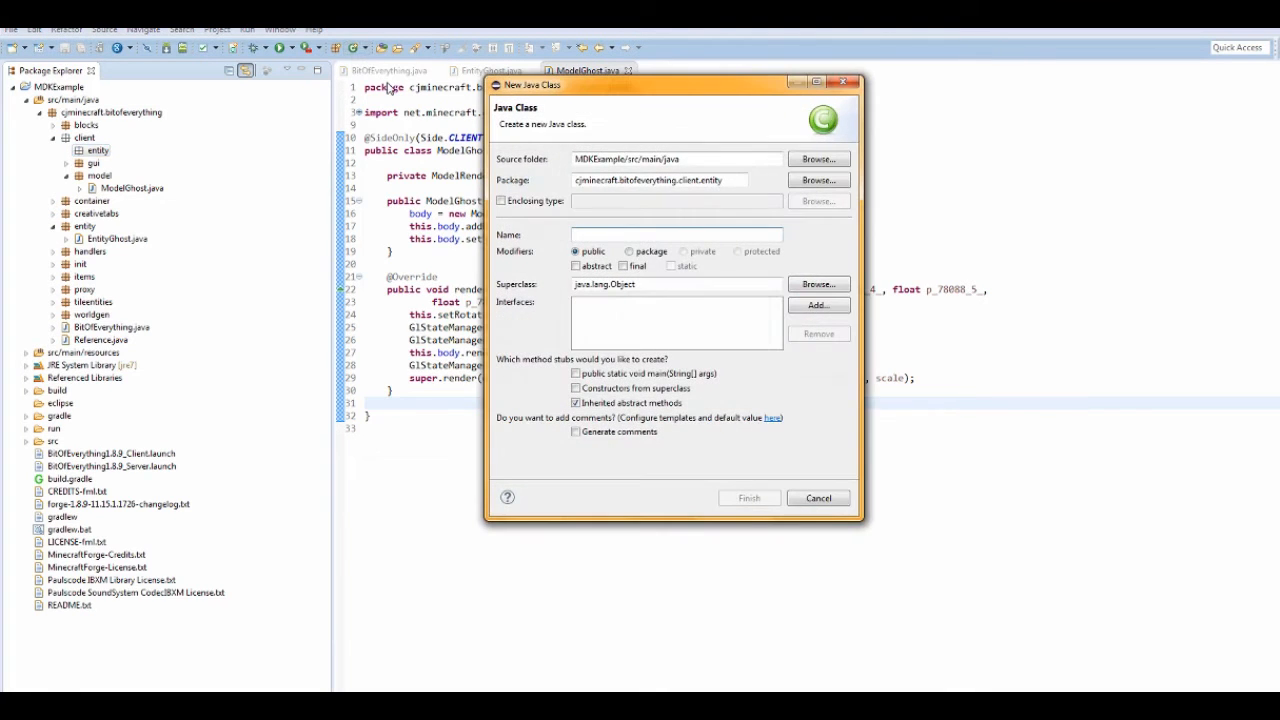
text(RenderGhost)
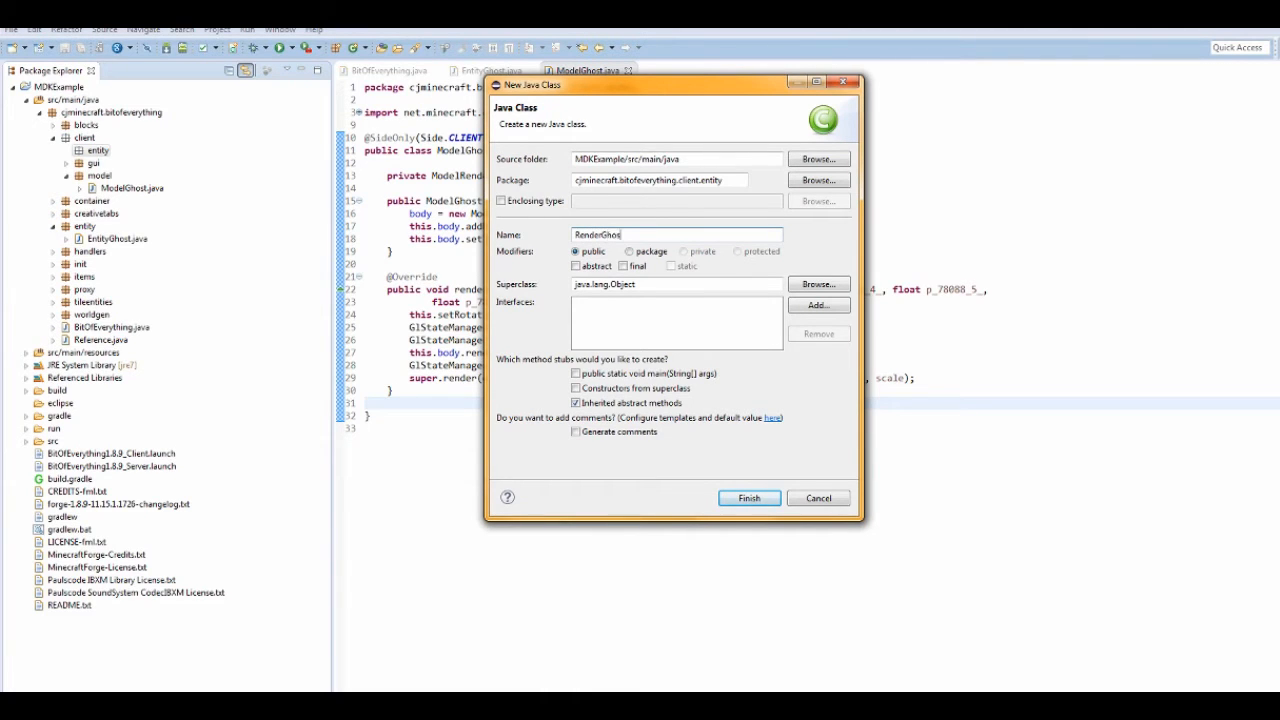
click(748, 498)
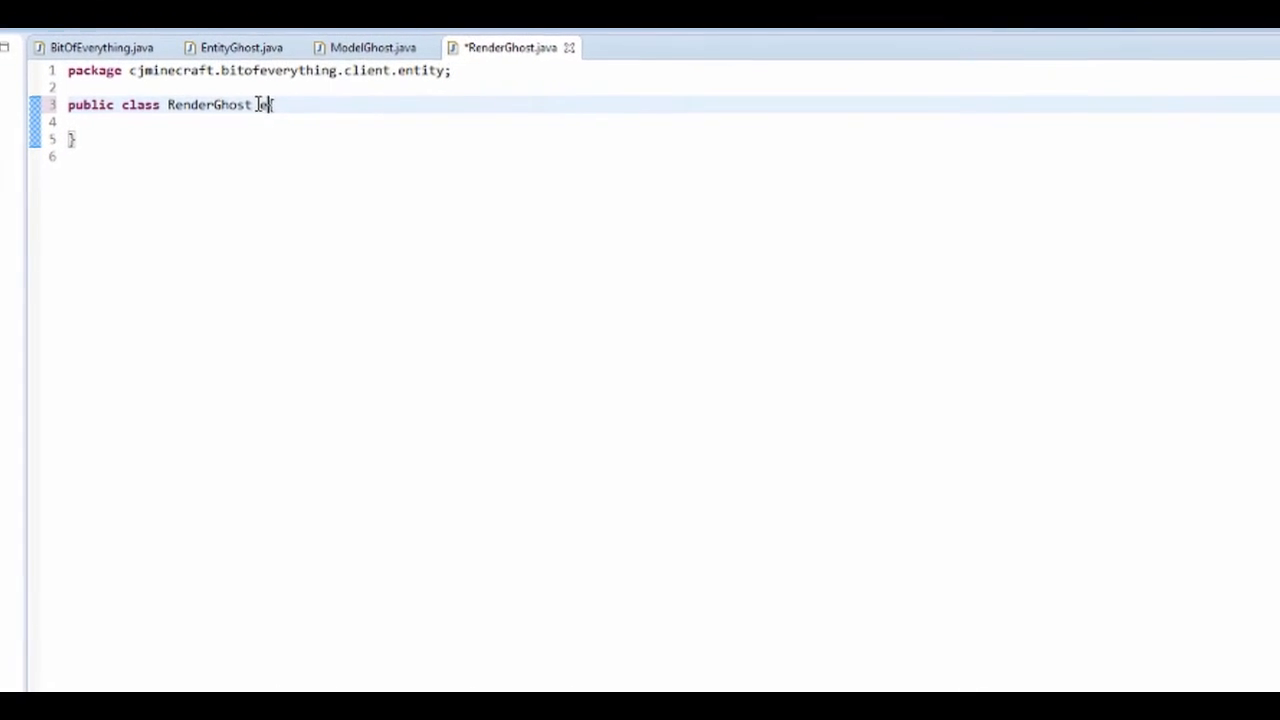
Step: Make RenderGhost extend RenderLiving<EntityGhost> with imports and a super constructor
text(extends)
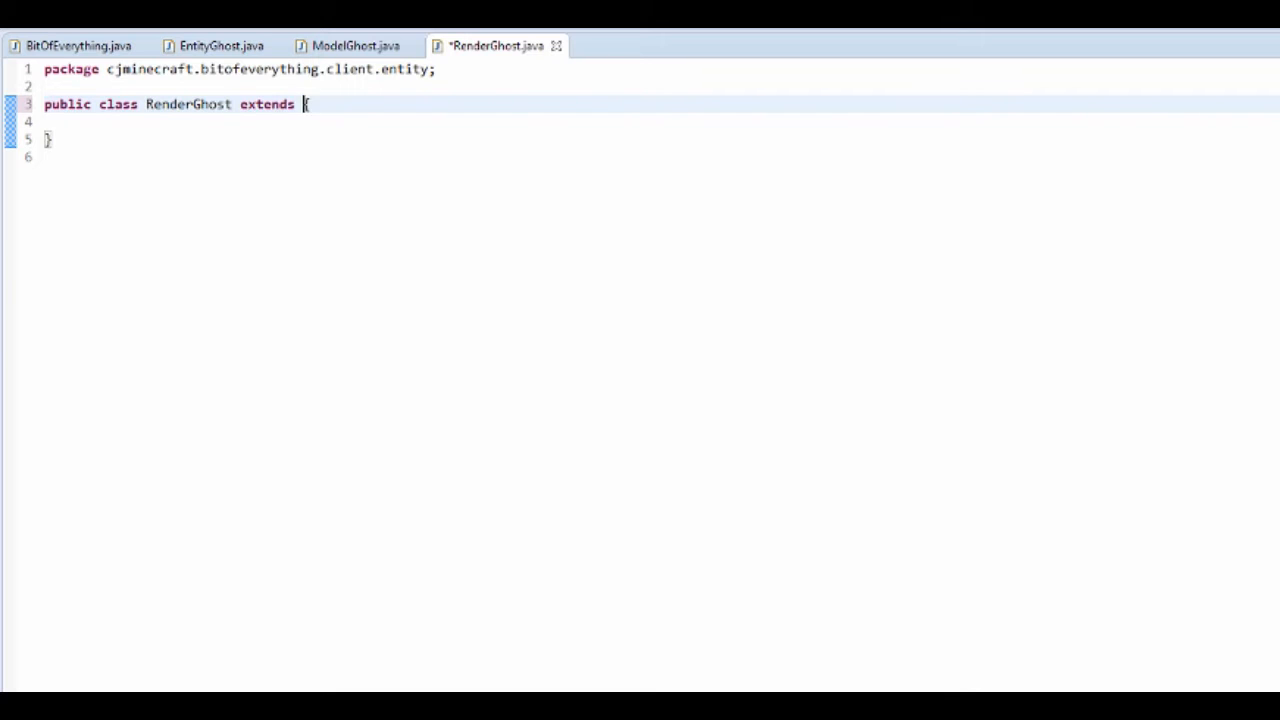
text(RenderLiving<)
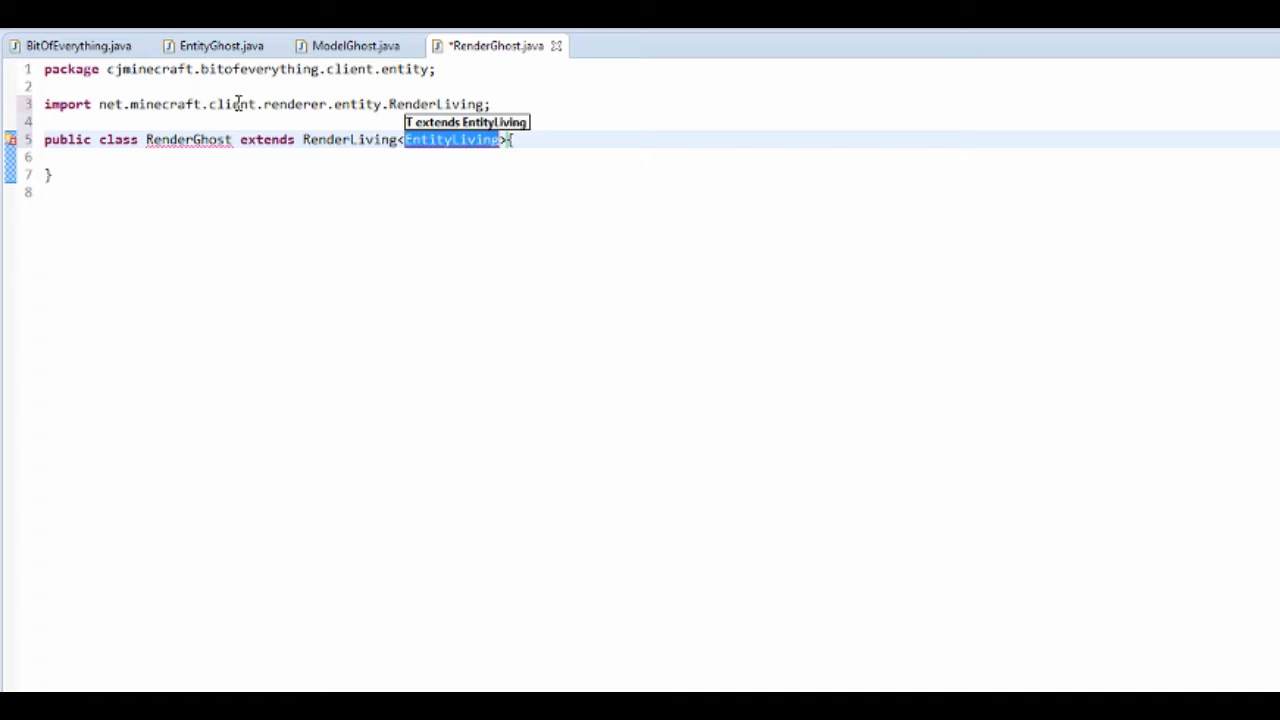
text(Entity)
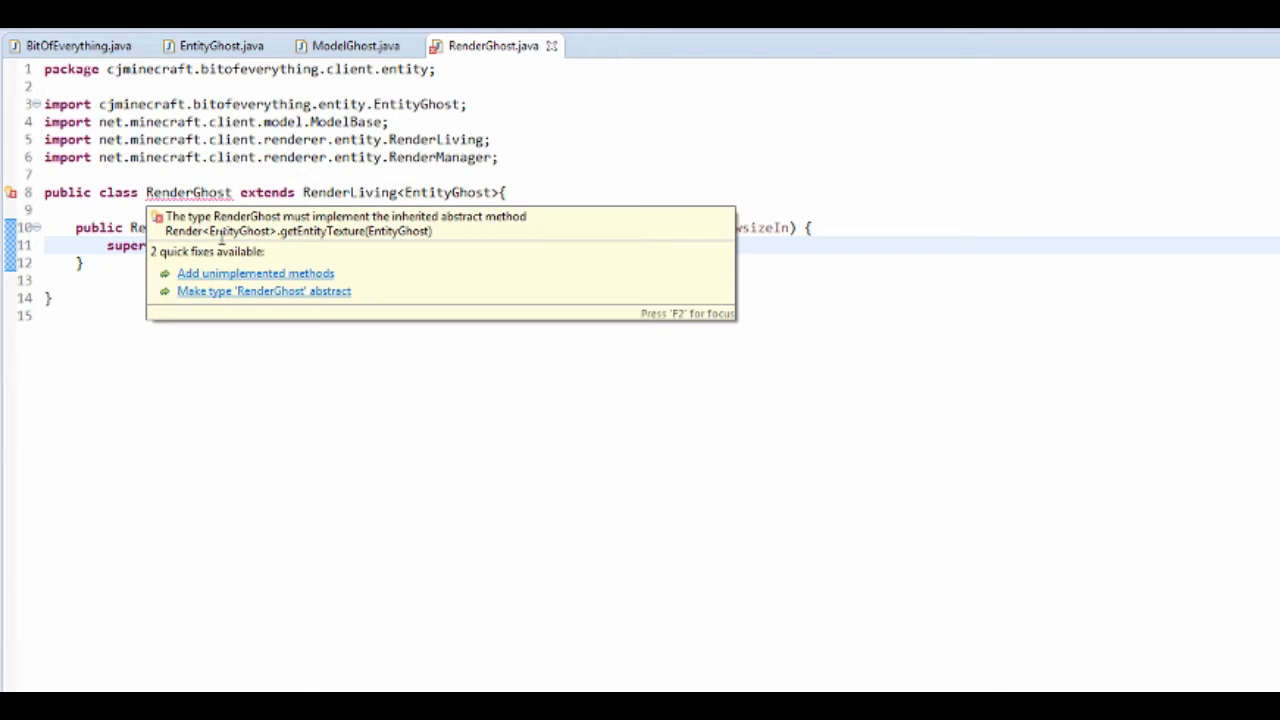
Step: Add the unimplemented getEntityTexture method returning null via quick fix and save
click(256, 272)
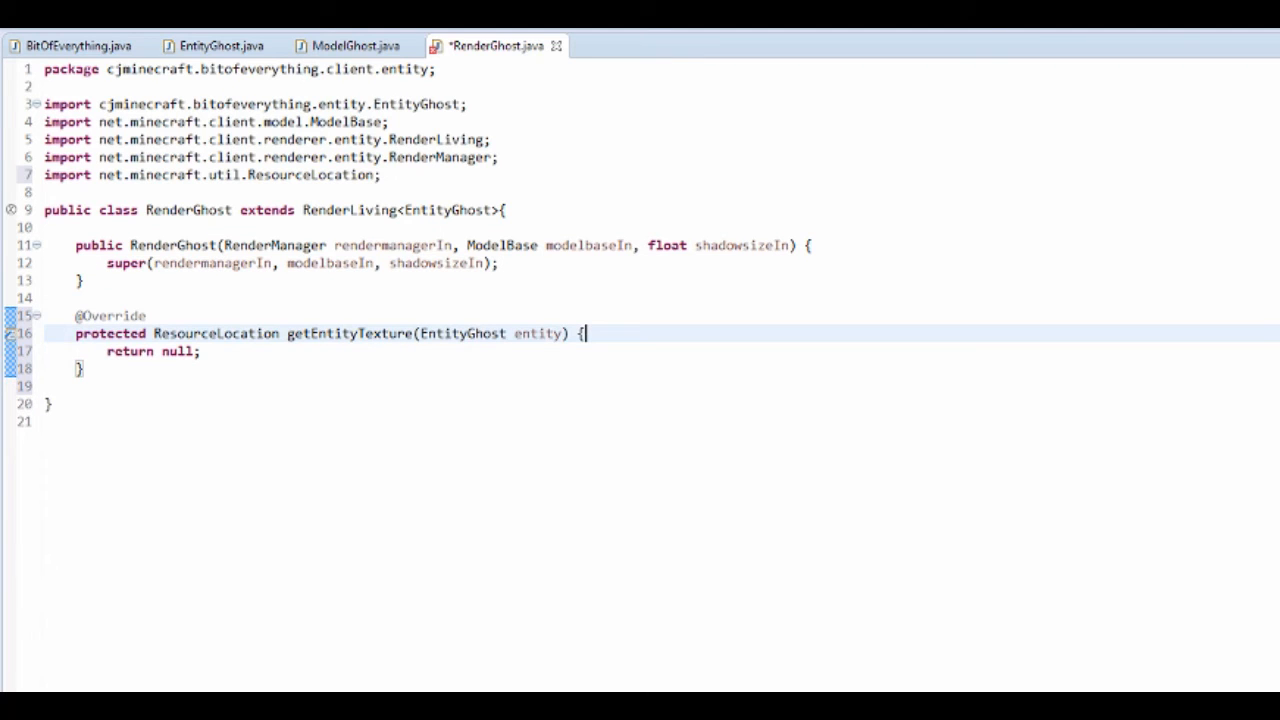
key(ctrl+s)
text(protected Res)
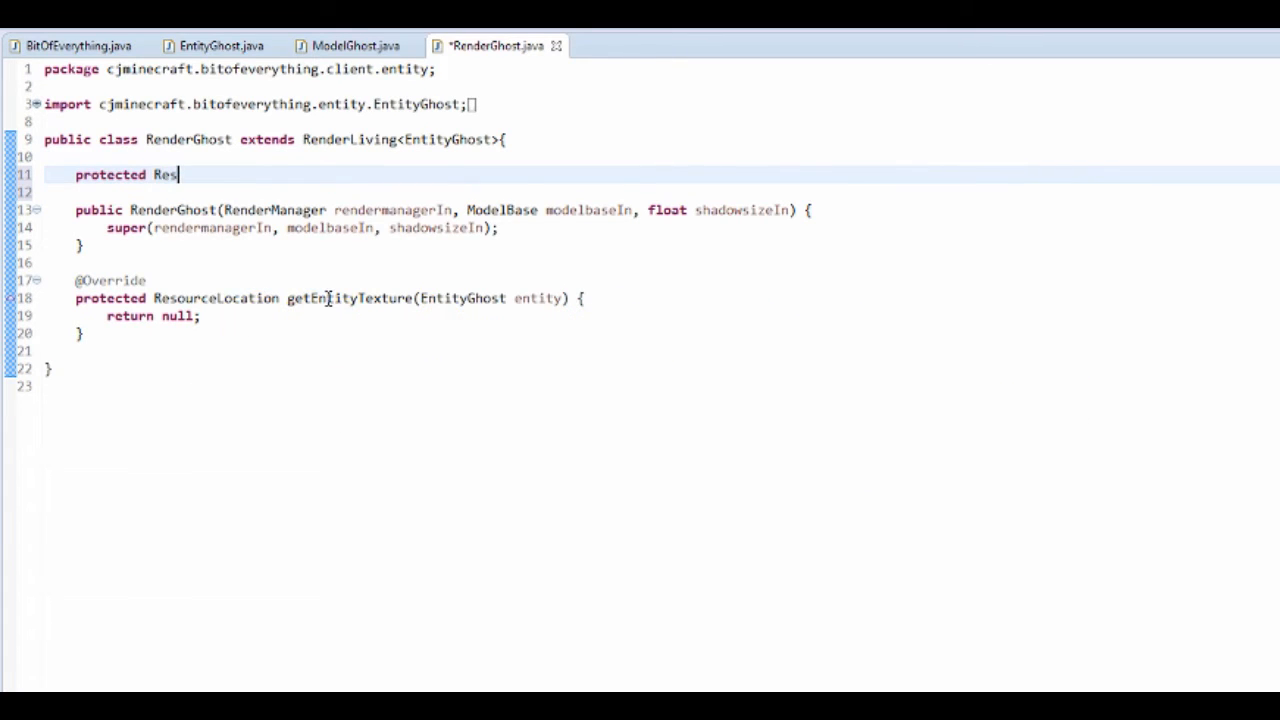
Step: Declare protected ResourceLocation ghostTexture and open a line inside the constructor
text(ourceLocation)
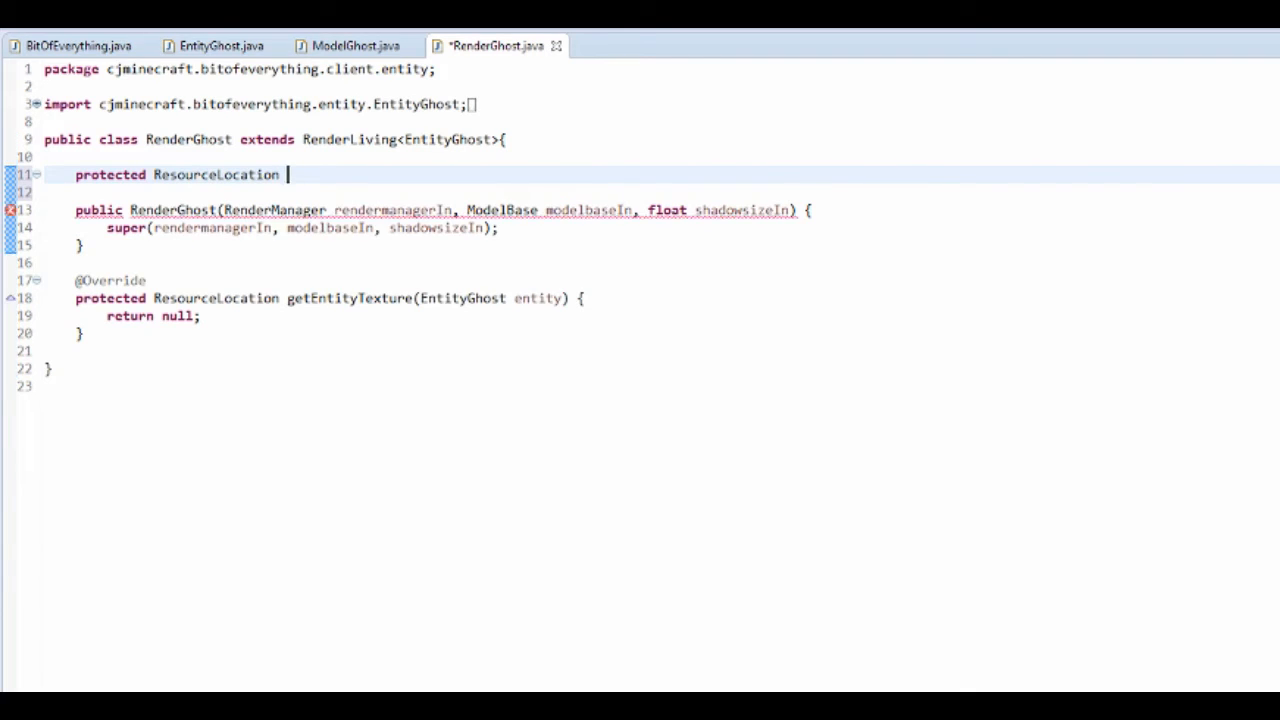
text(ghostTe)
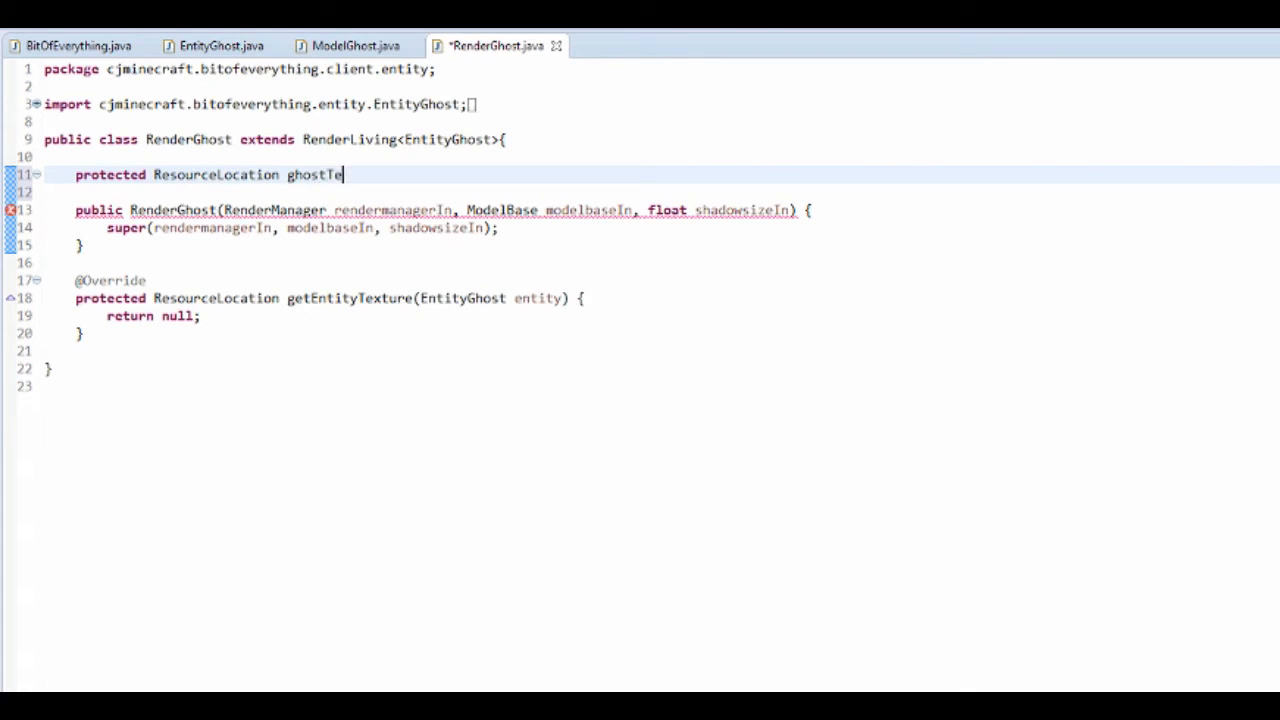
text(xture;)
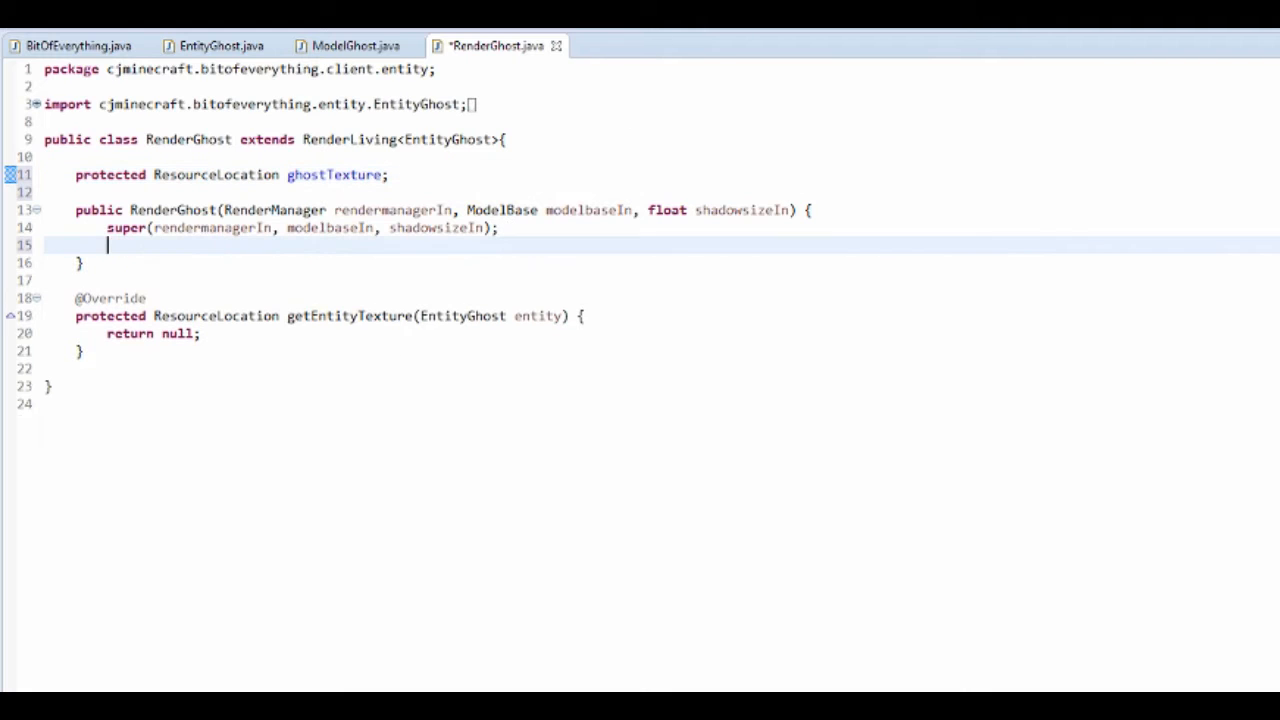
text(this.g)
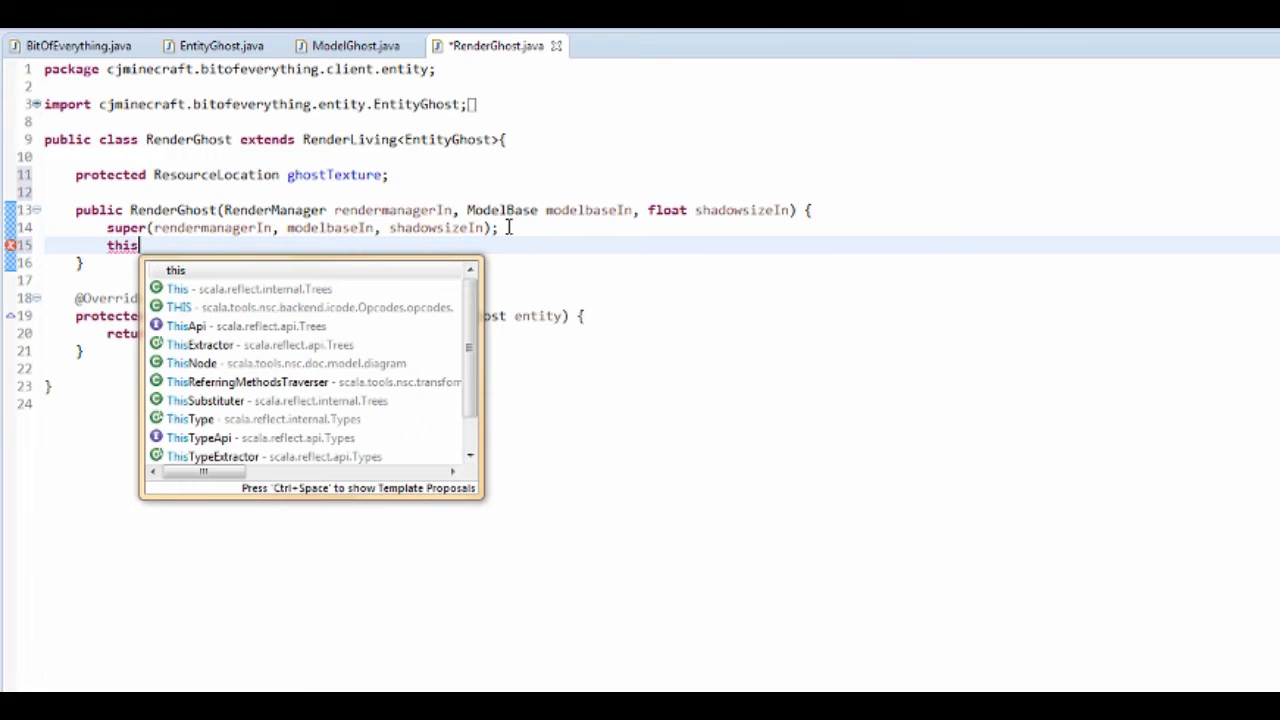
key(BackSpace)
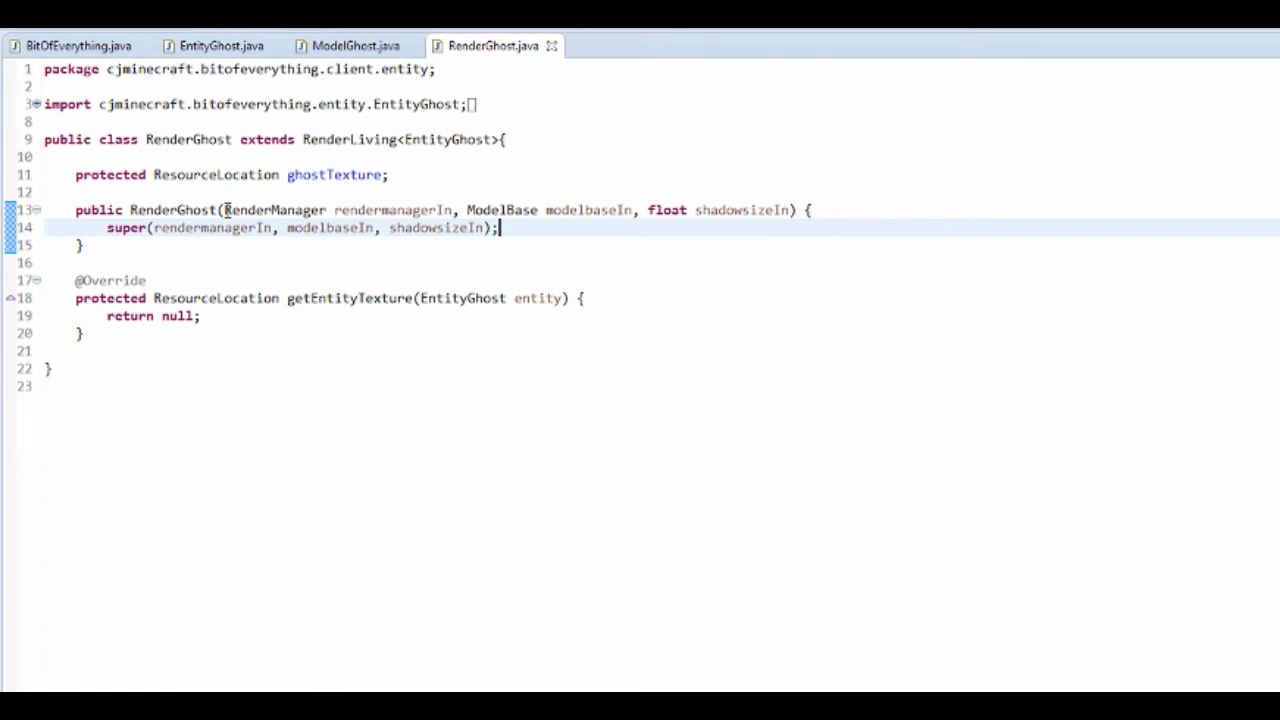
drag(224, 210, 452, 210)
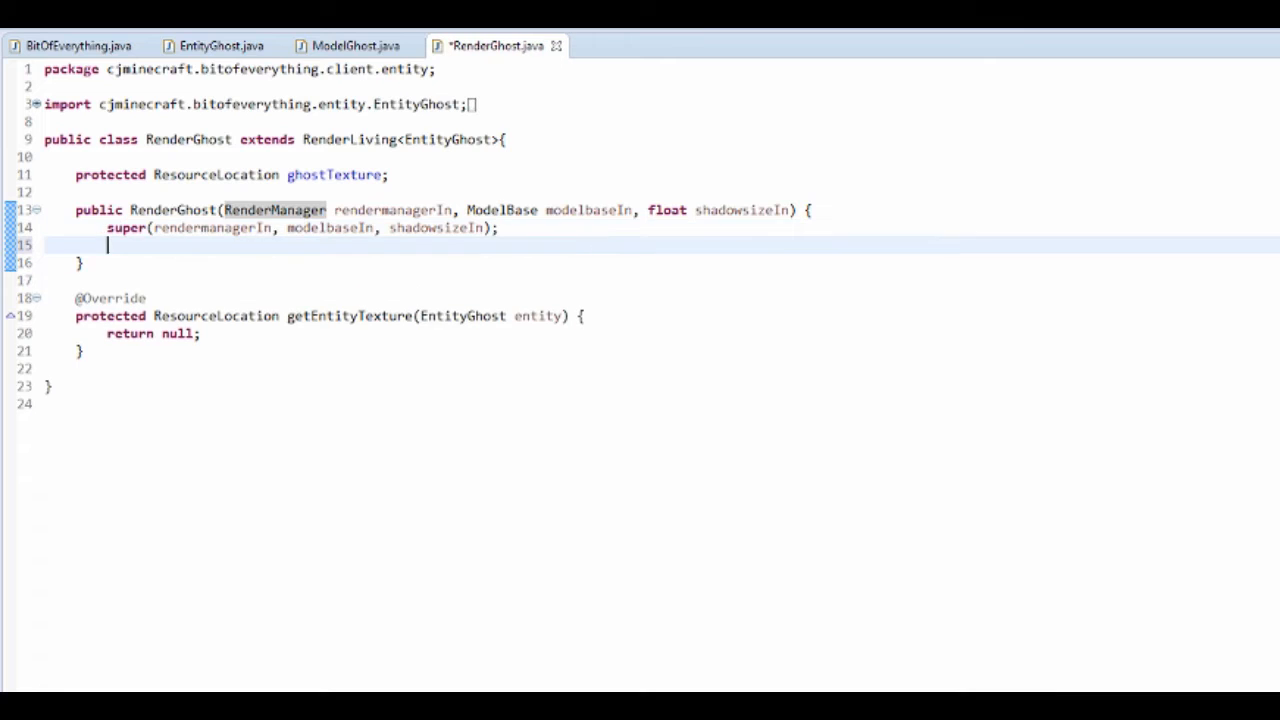
click(600, 236)
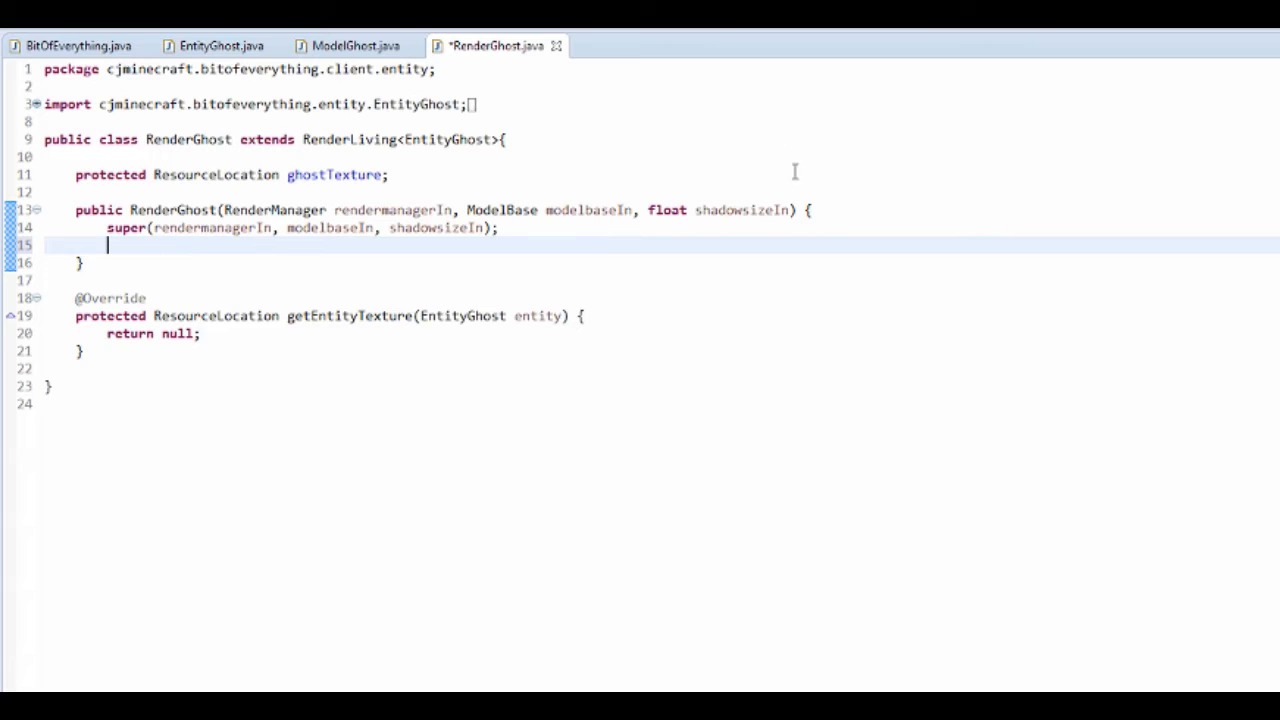
mouse_move(400, 140)
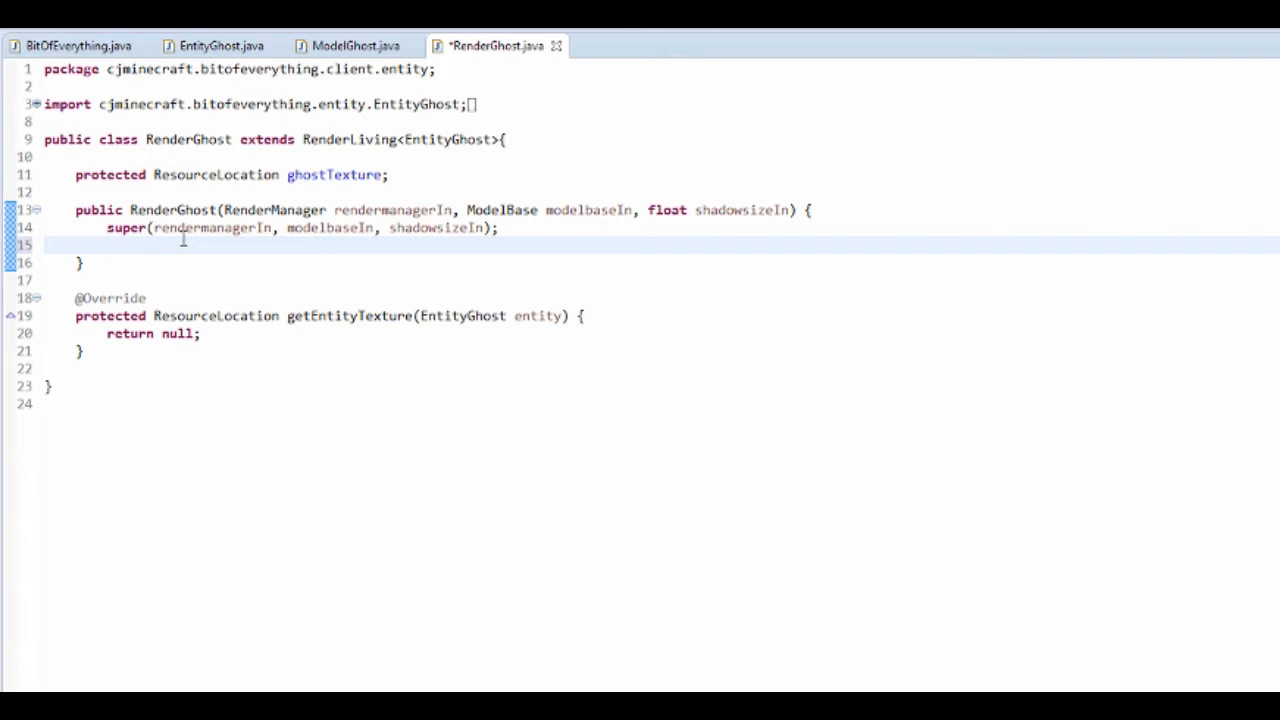
Step: Begin assigning this.ghostTexture a new ResourceLocation built from Reference.MODID
text(yj)
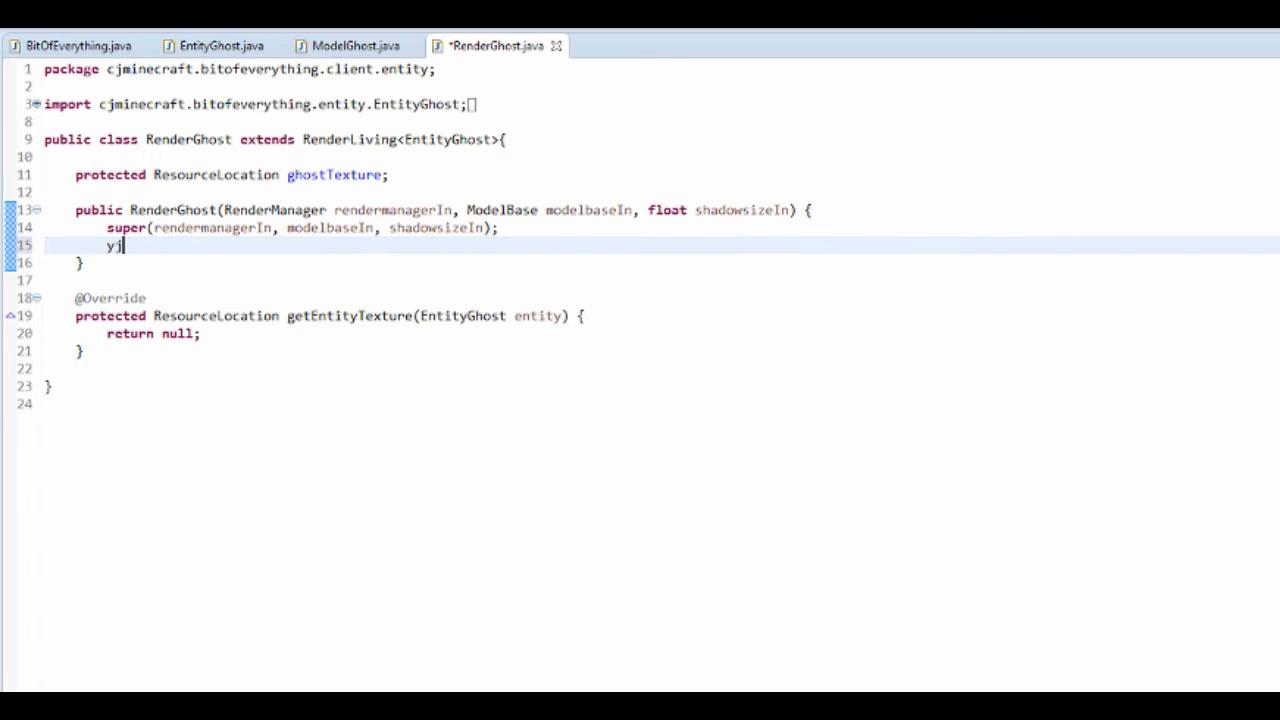
text(his.)
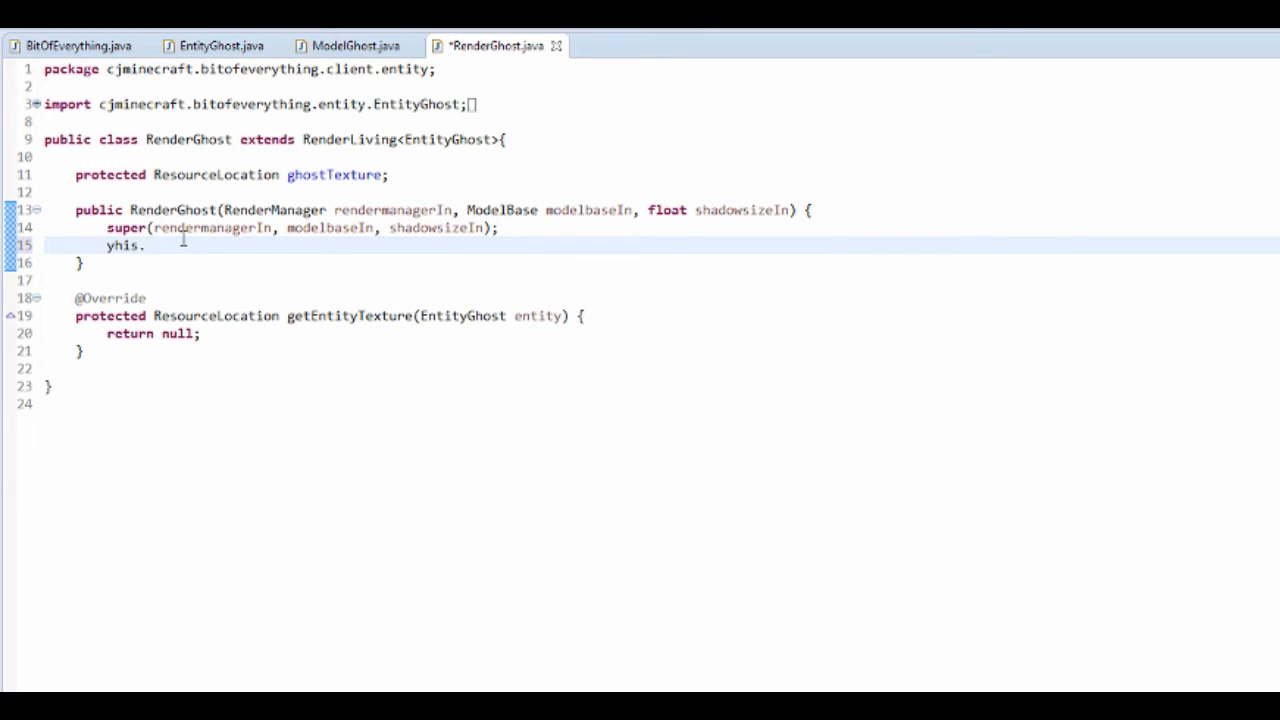
text(this)
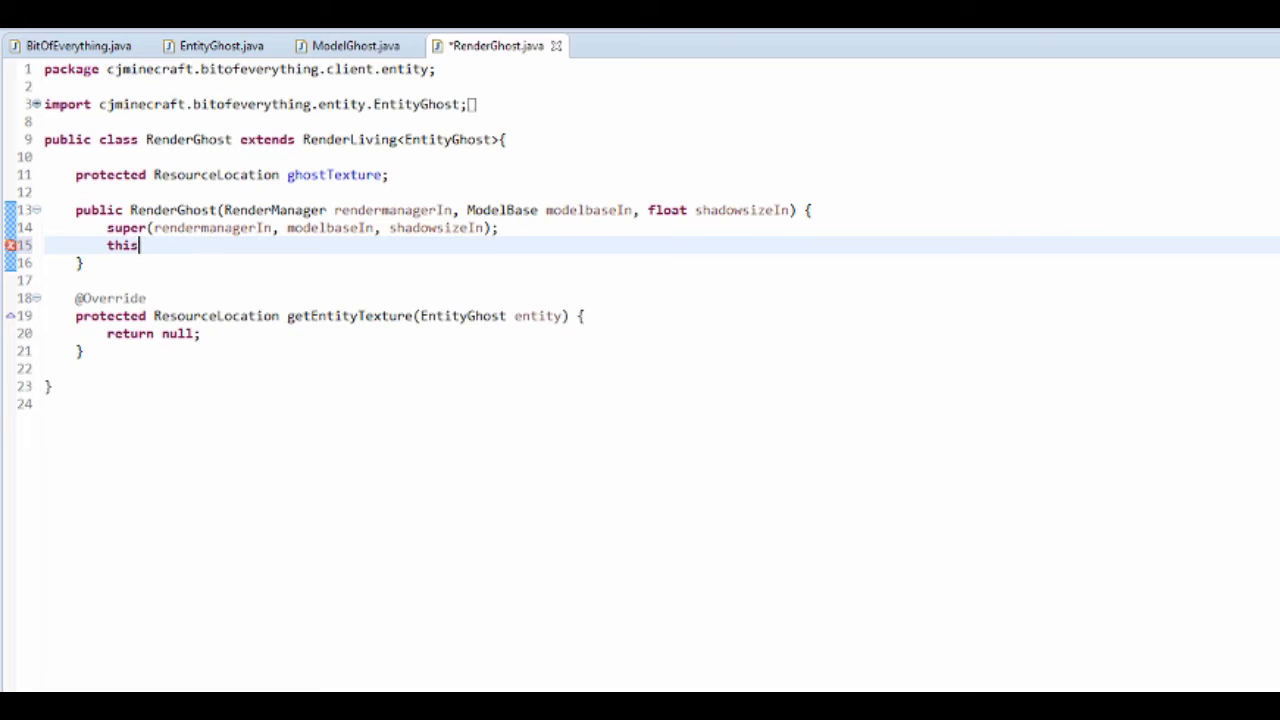
text(.ghostTexture =)
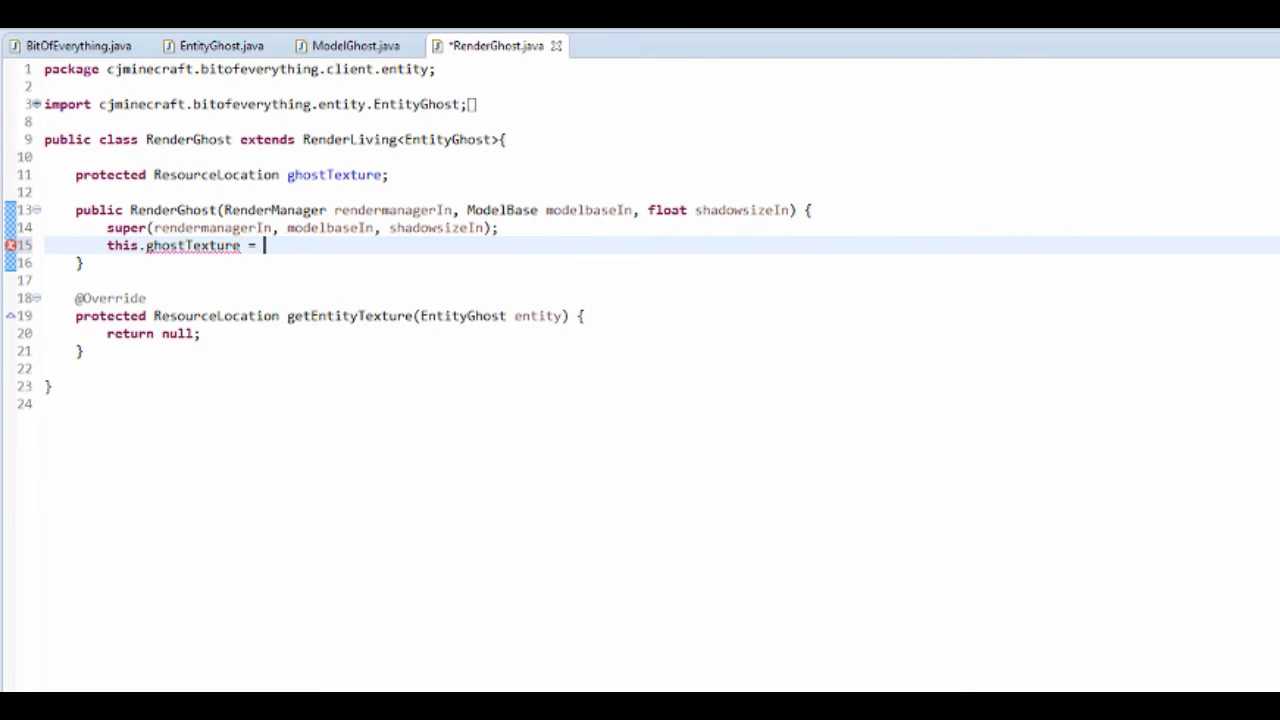
text(n)
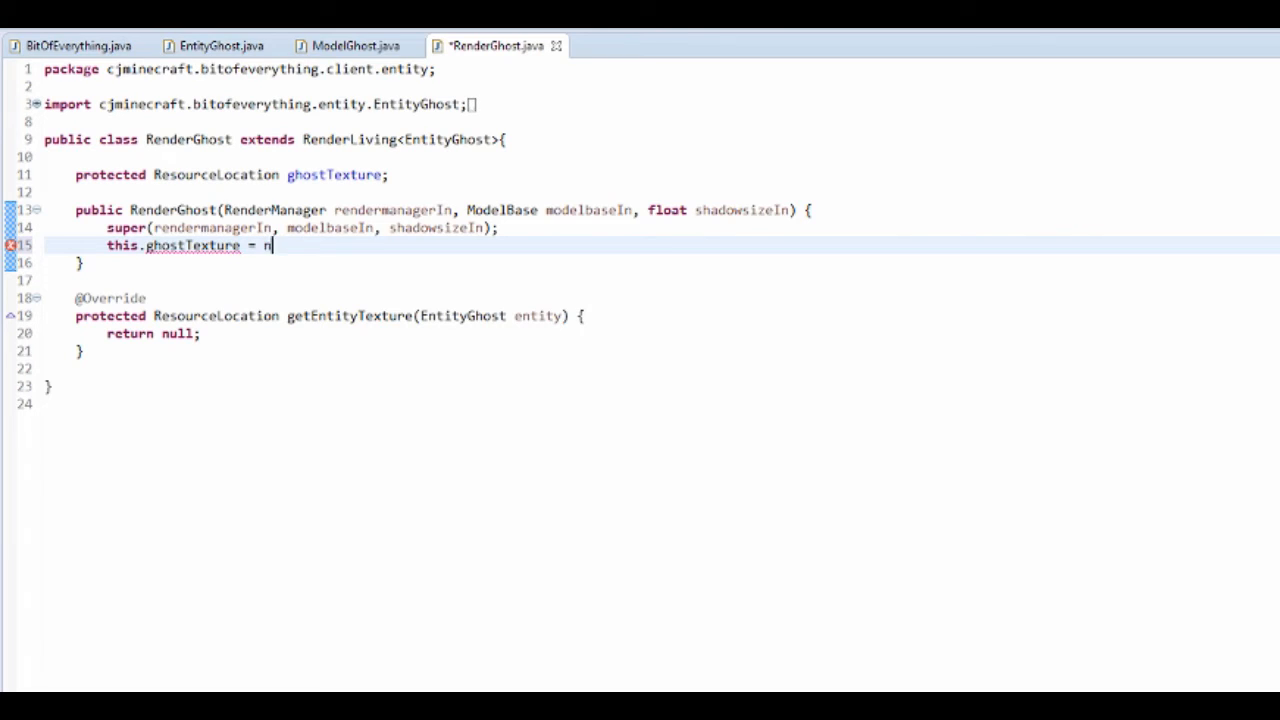
text(ew ResourceLocation(resourceName)
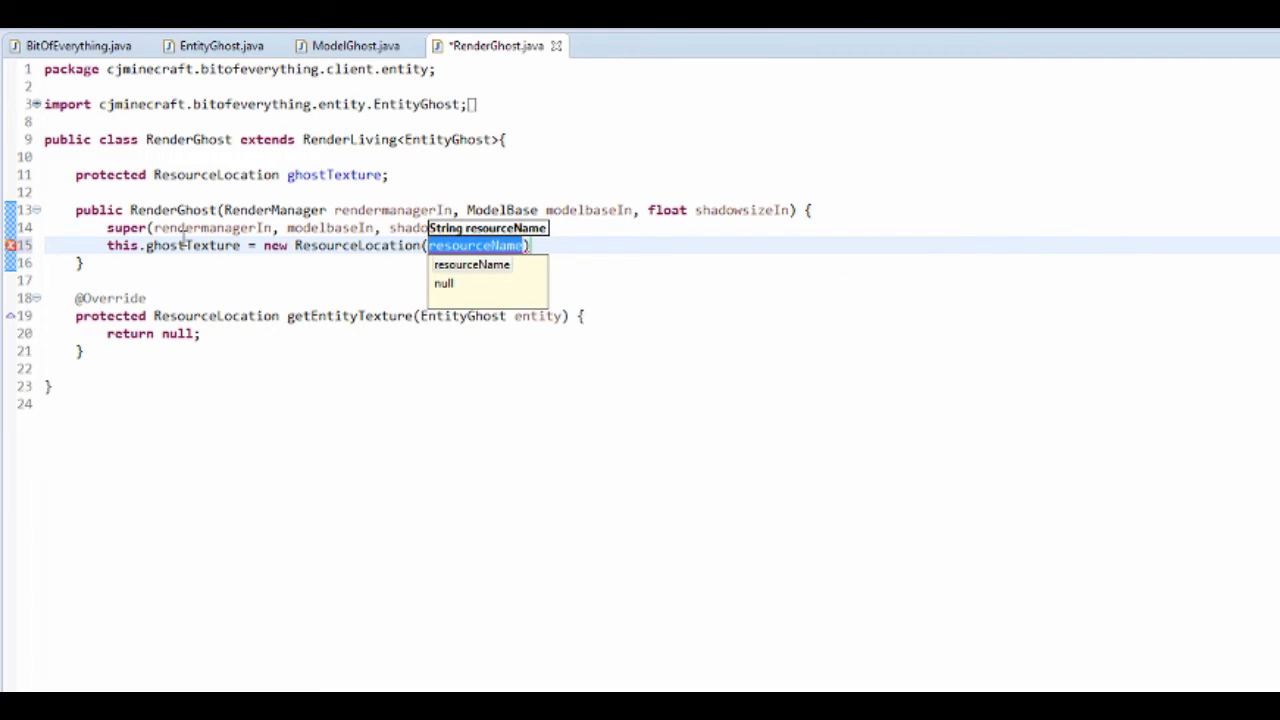
text(Reference.MODID + ")
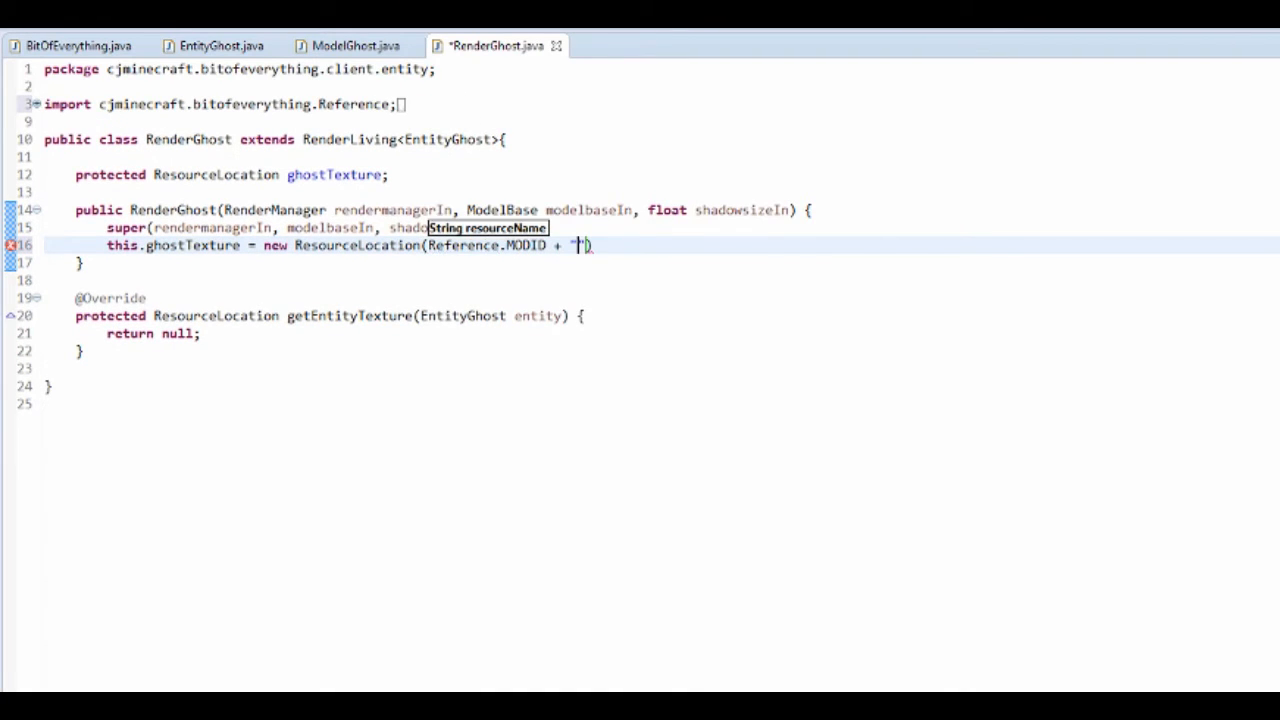
Step: Complete the path ":textures/entity/ghost.png" in the ResourceLocation and save
text(:)
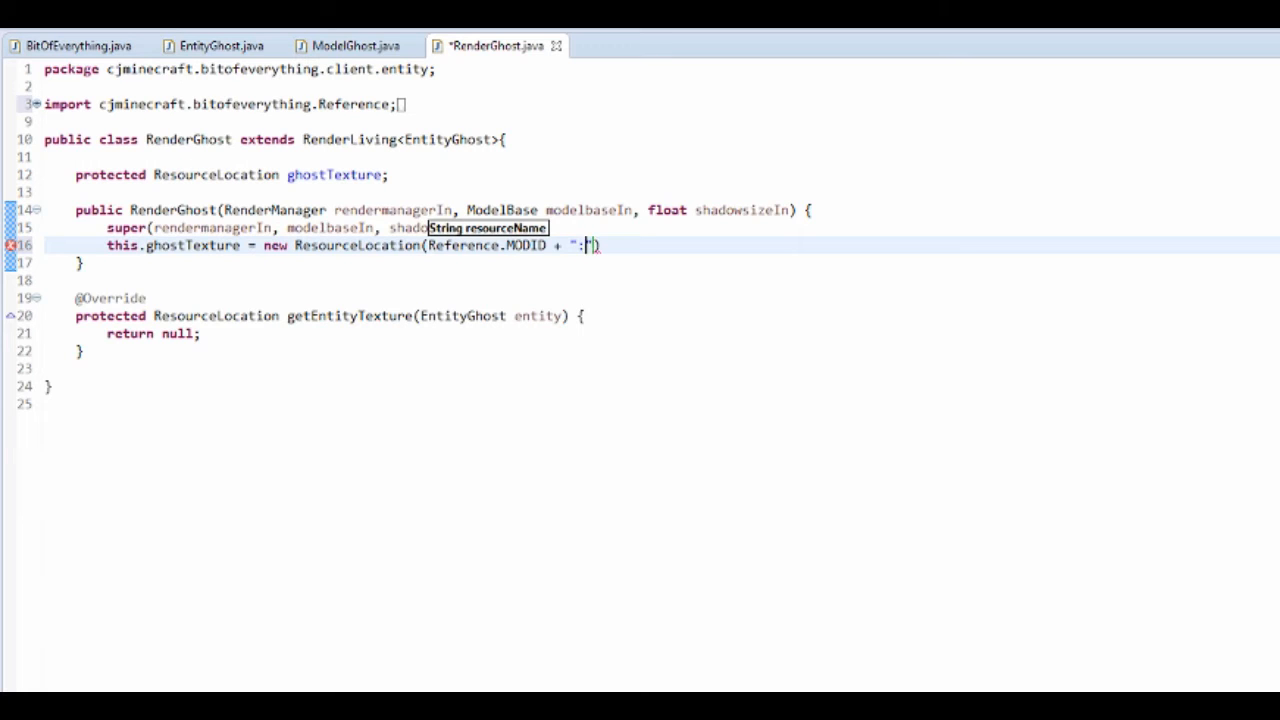
text(texture)
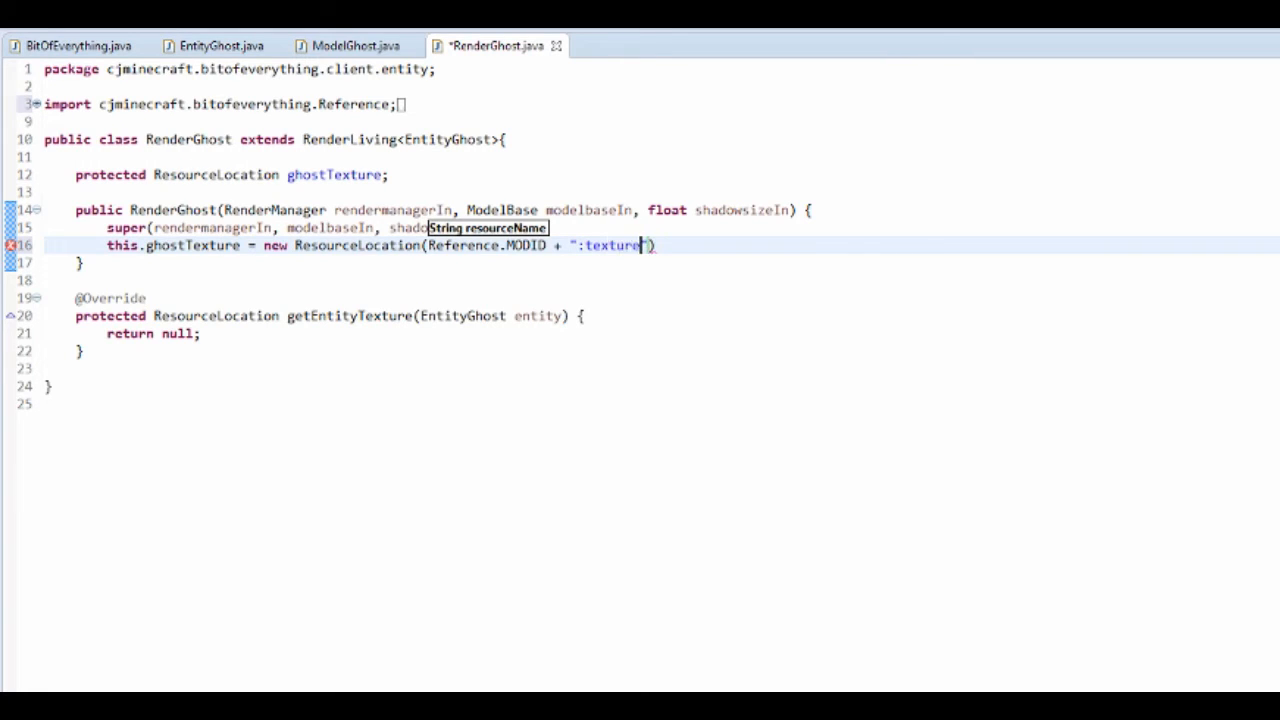
text(s/)
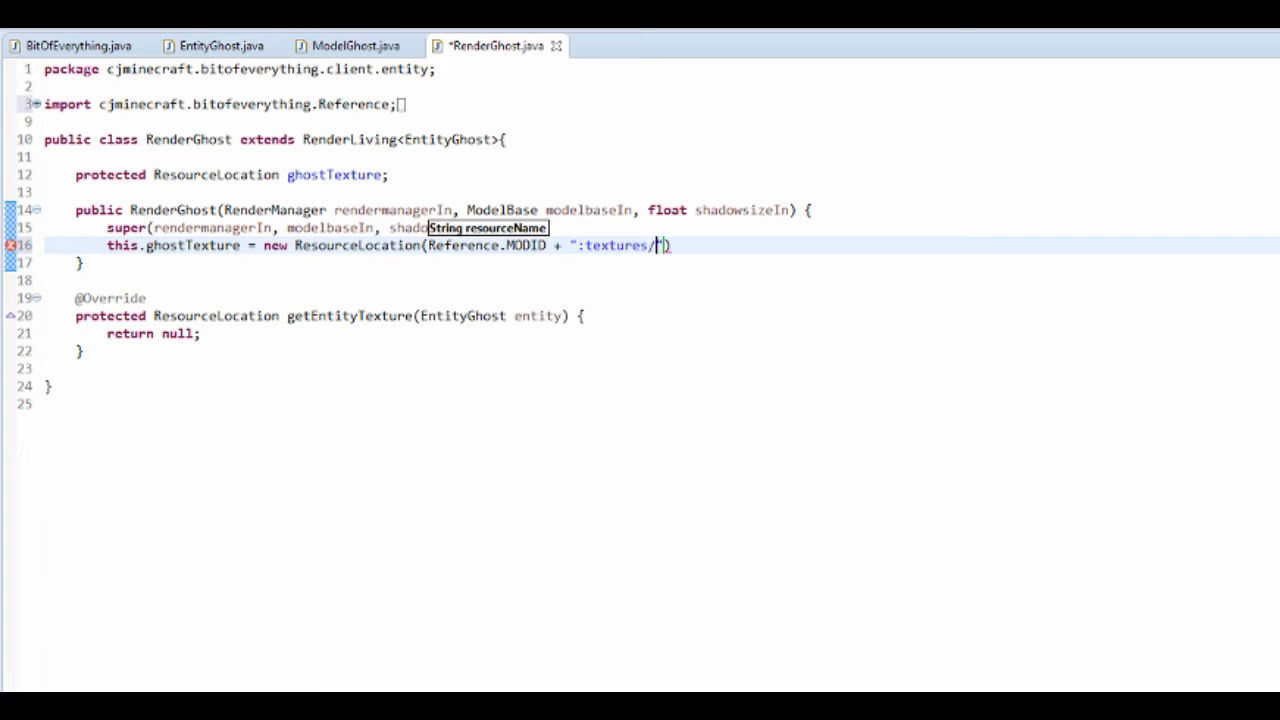
text(entity/)
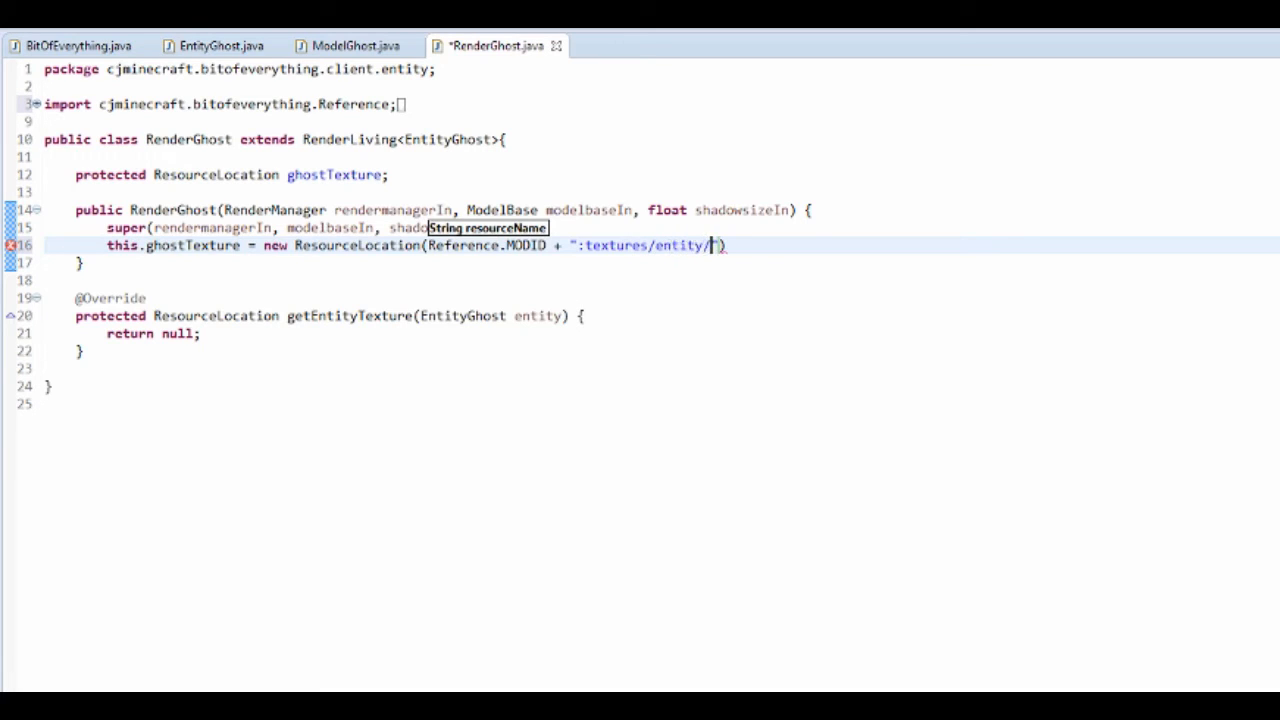
text(ghost.png)
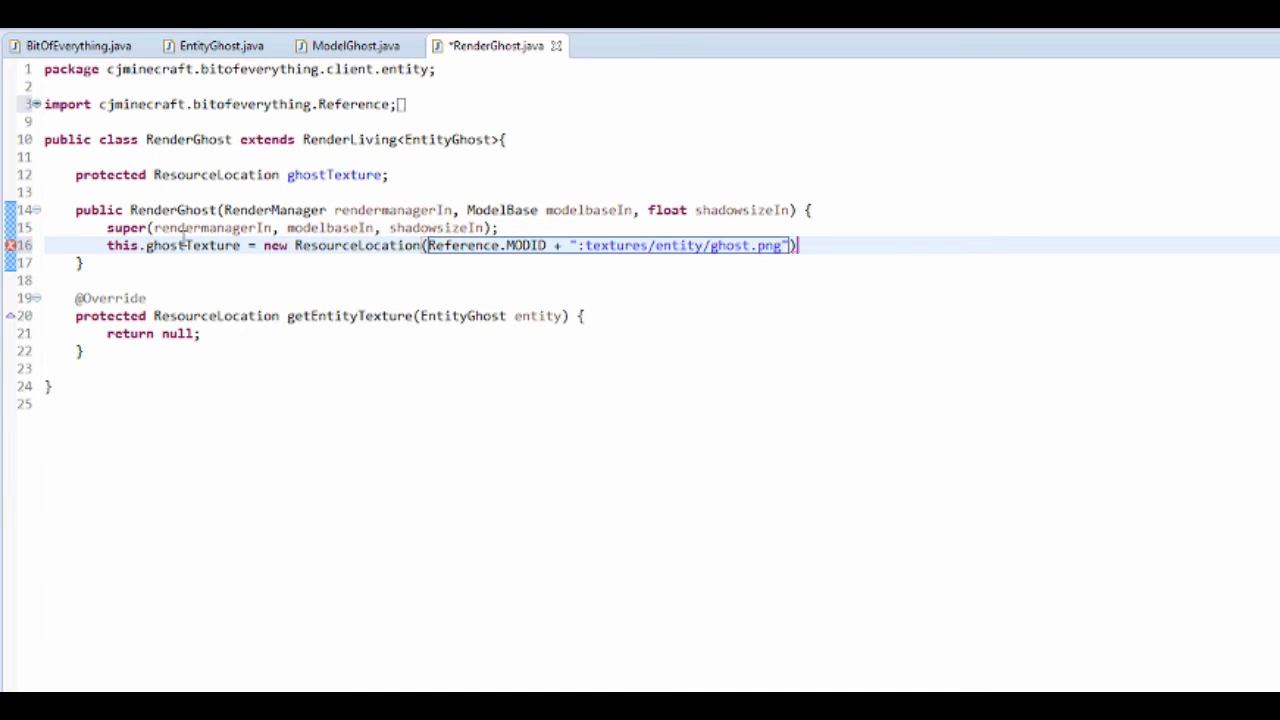
key(ctrl+s)
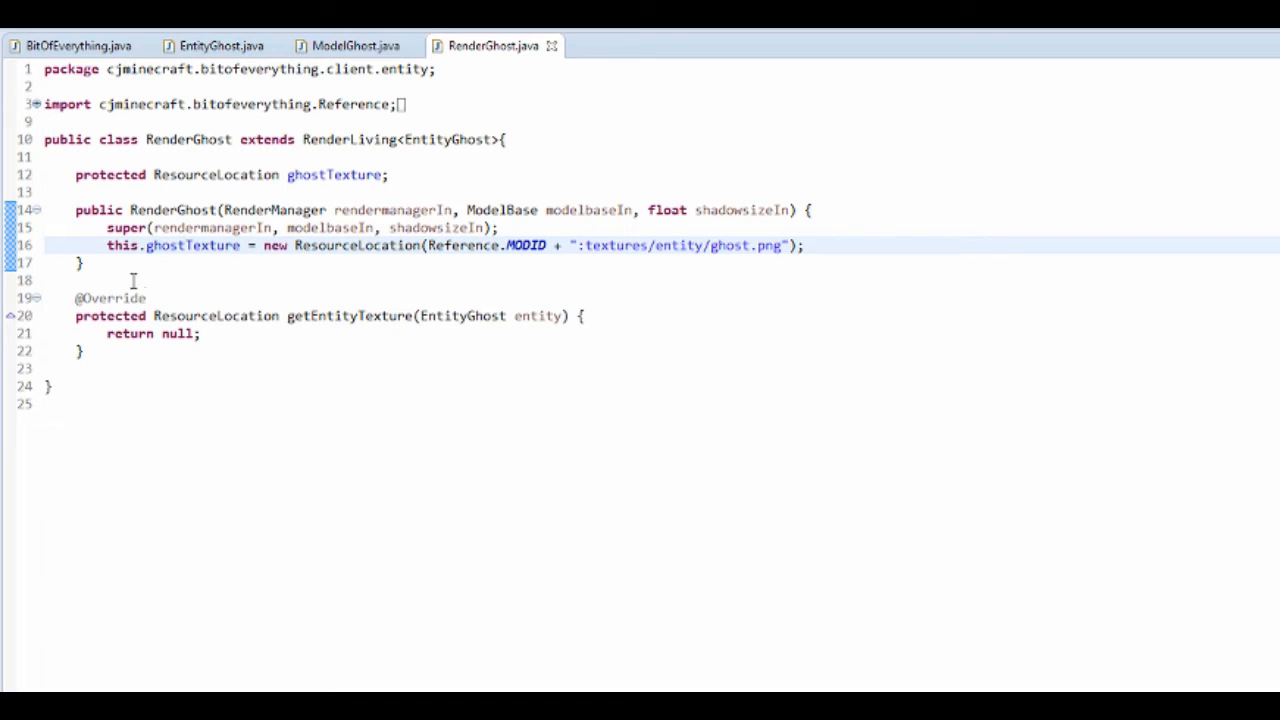
Step: Override preRenderCallback to call this.preRenderCallback(entitylivingbaseIn, partialTickTime) and save
click(108, 262)
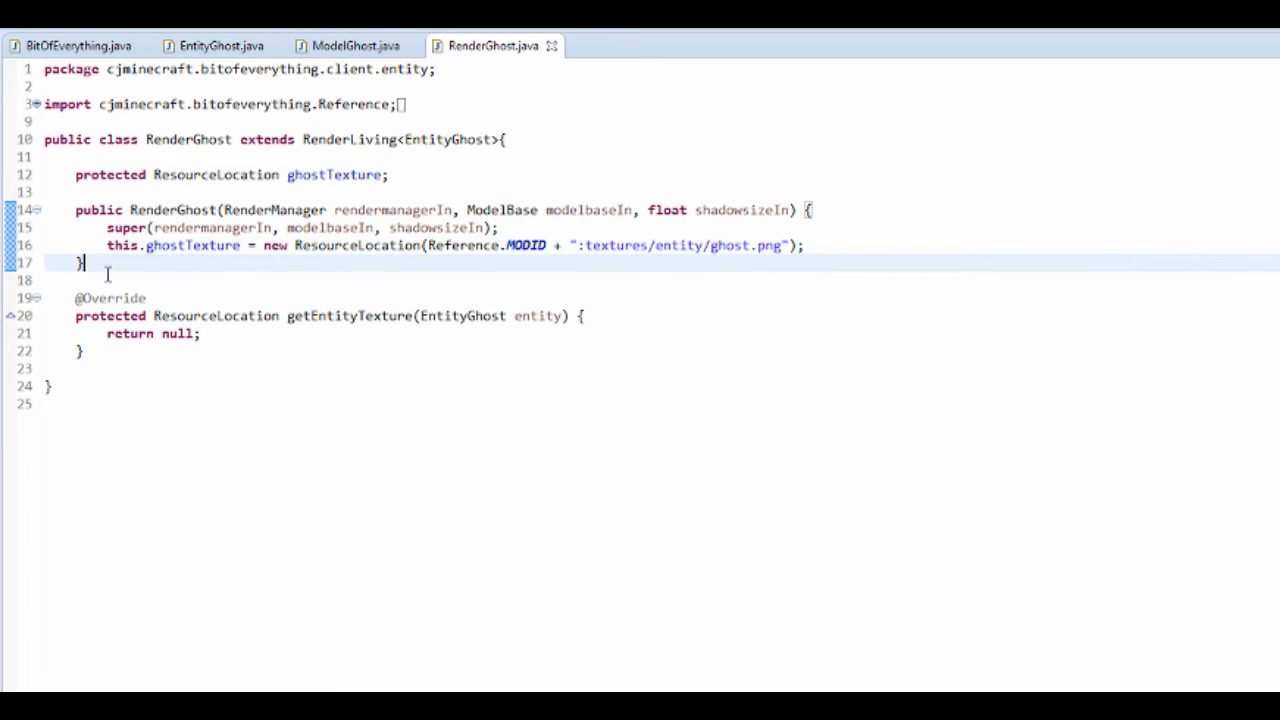
key(ctrl+space)
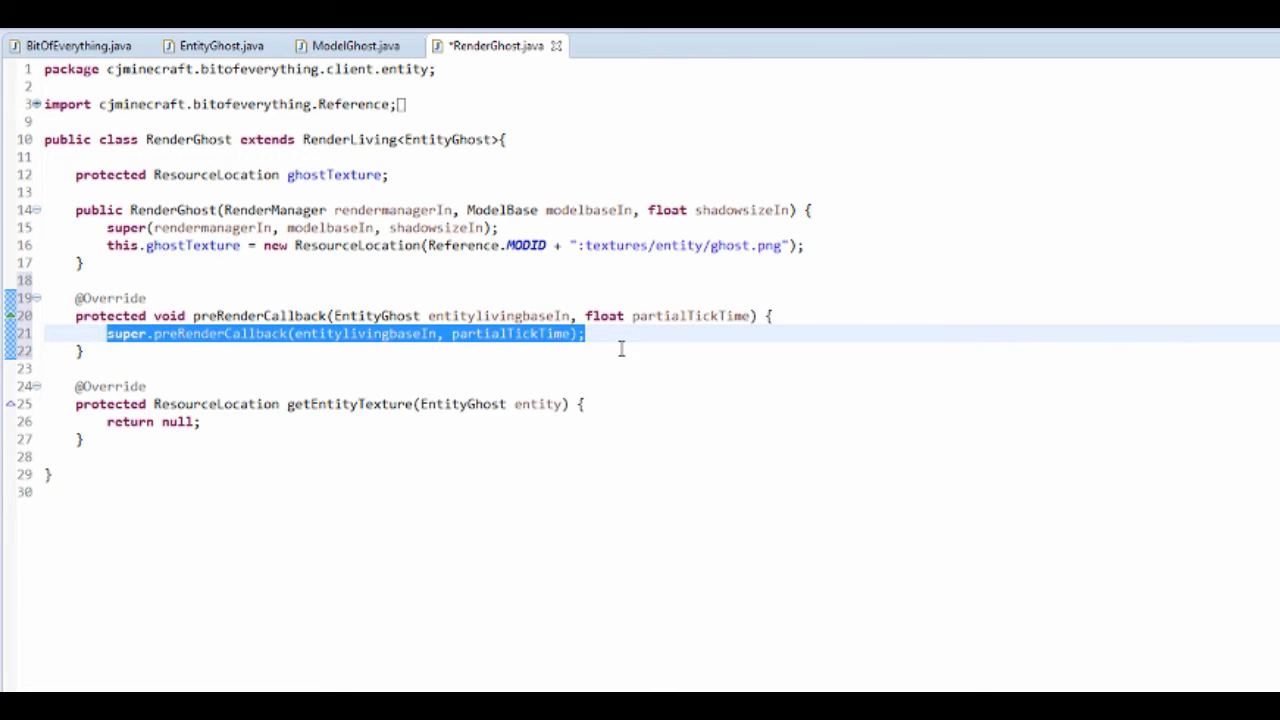
text(this)
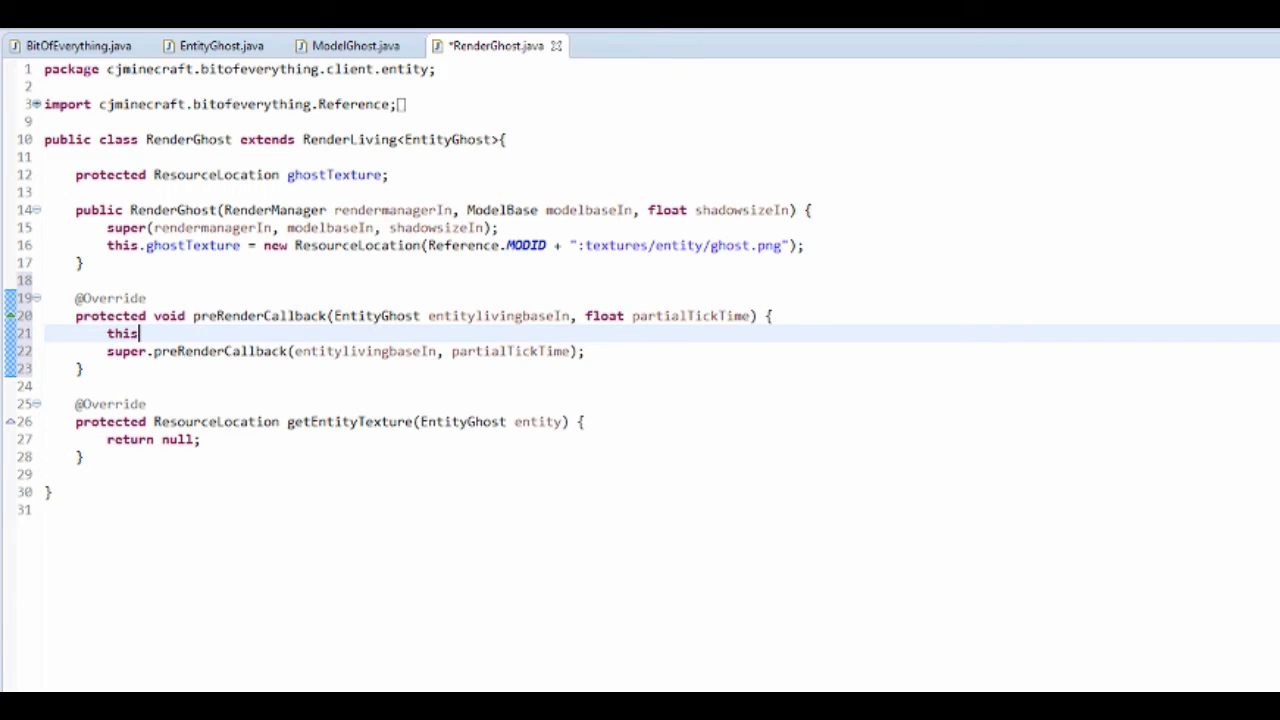
text(.preRenderCallback(entitylivingbaseIn, partialTickTime);)
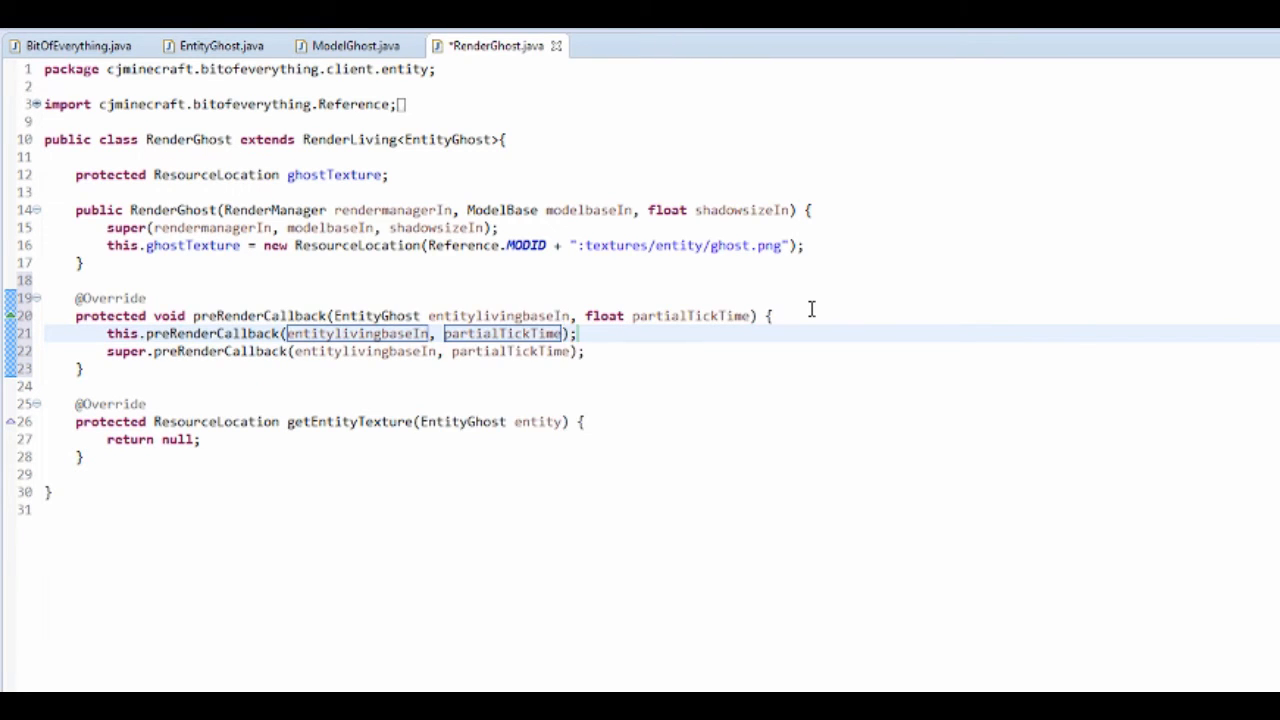
double_click(504, 332)
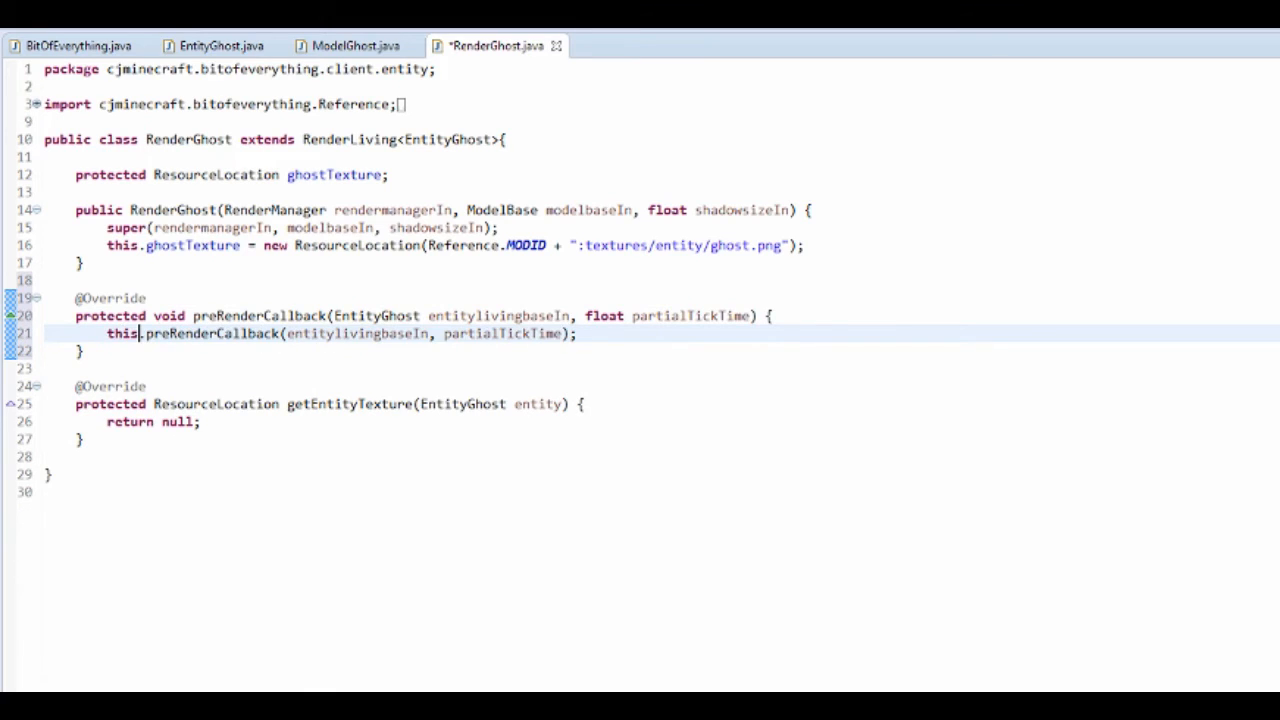
key(ctrl+s)
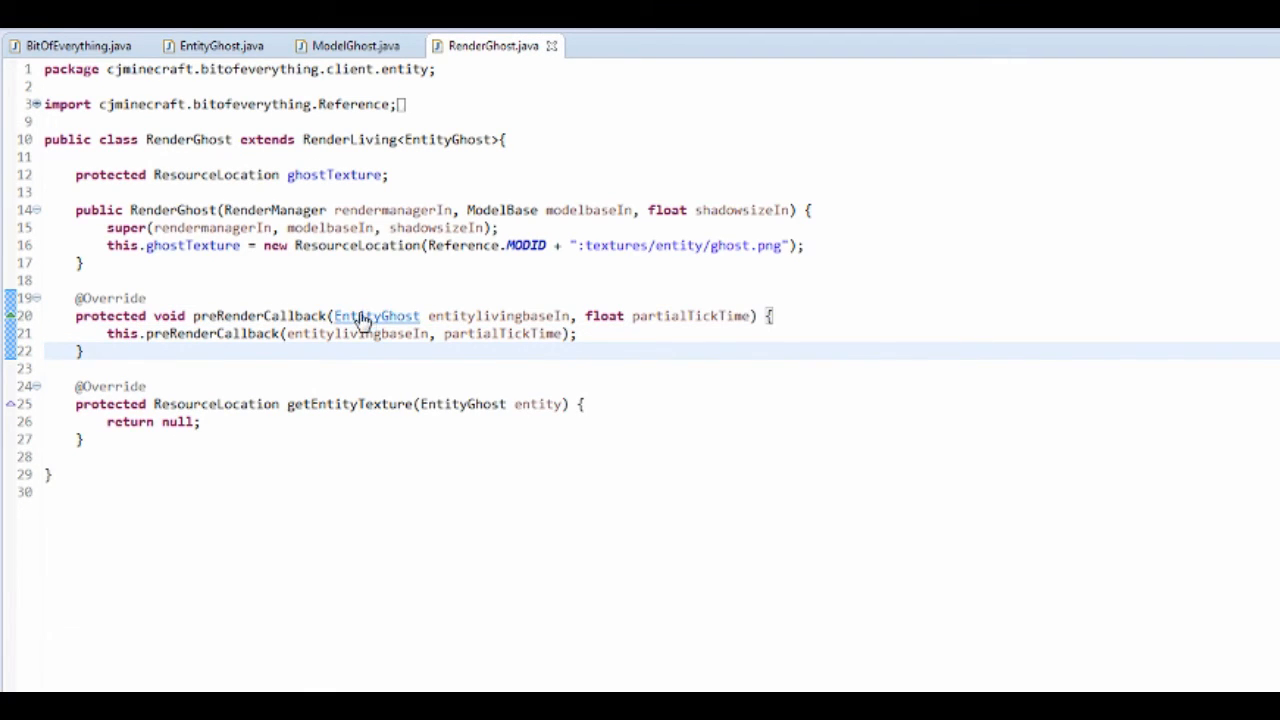
mouse_move(448, 140)
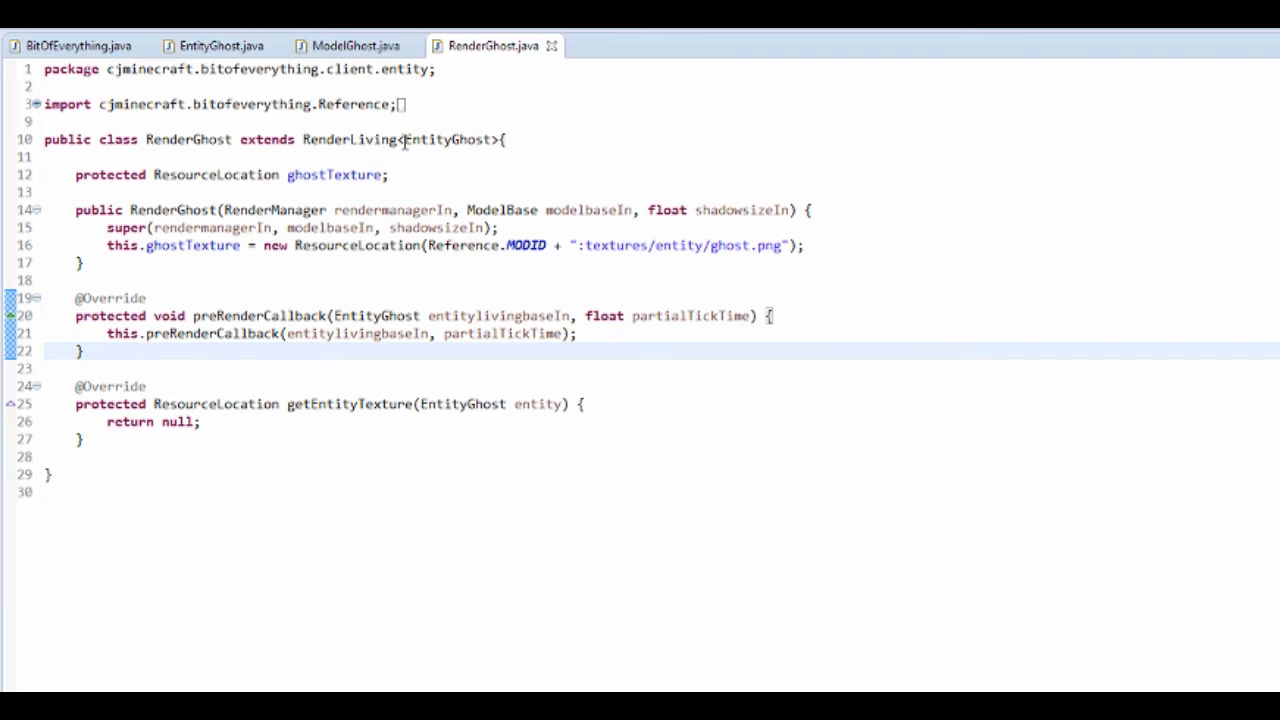
click(84, 352)
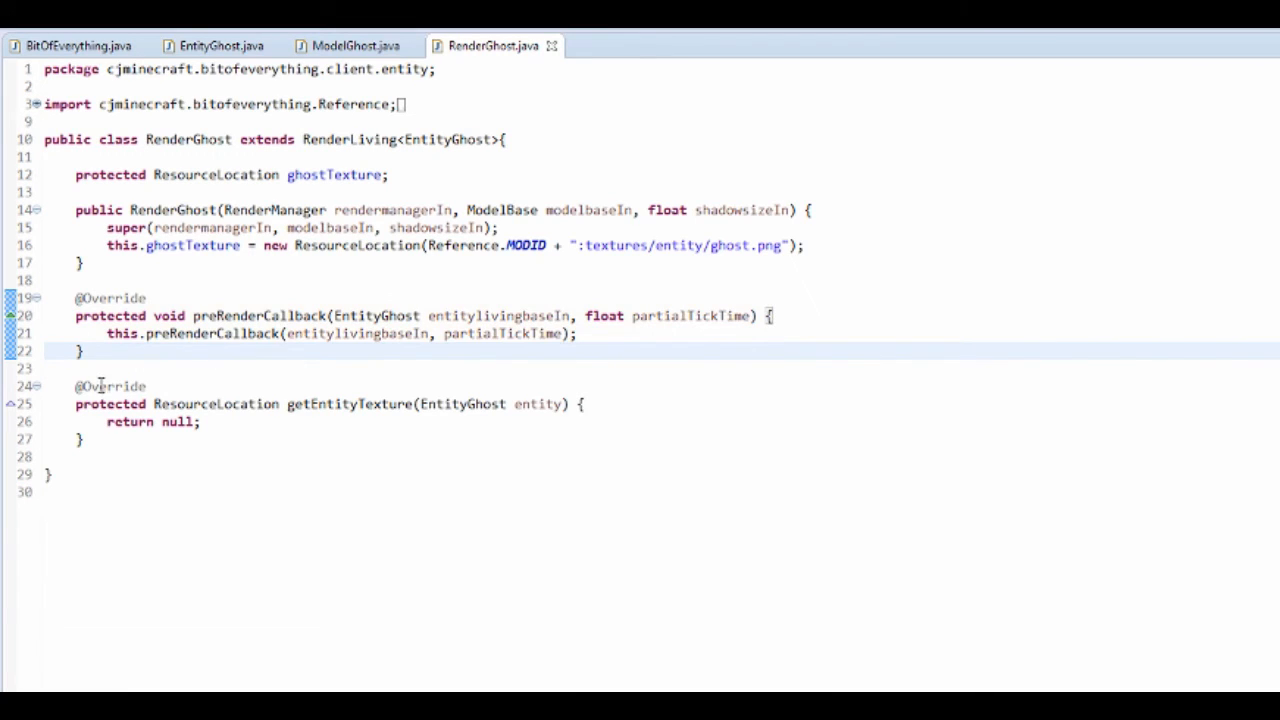
Step: Return this.ghostTexture from getEntityTexture instead of null and save
double_click(176, 420)
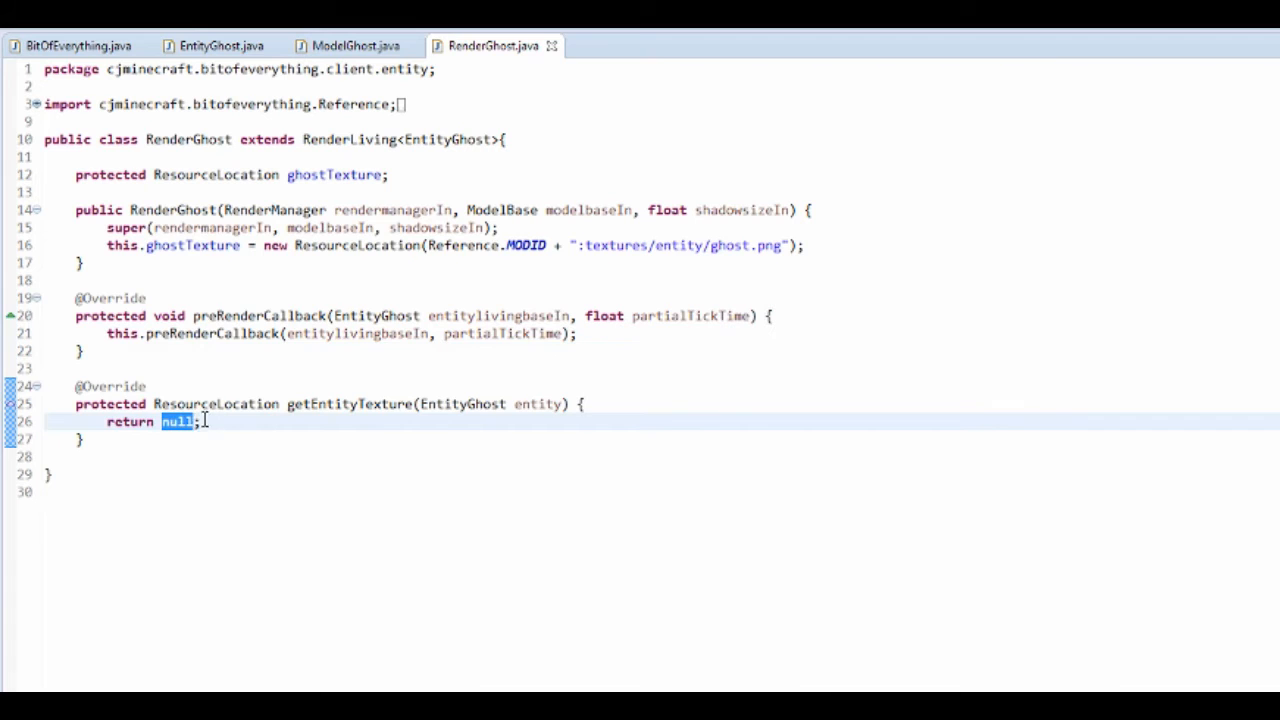
text(this.ghostTexture)
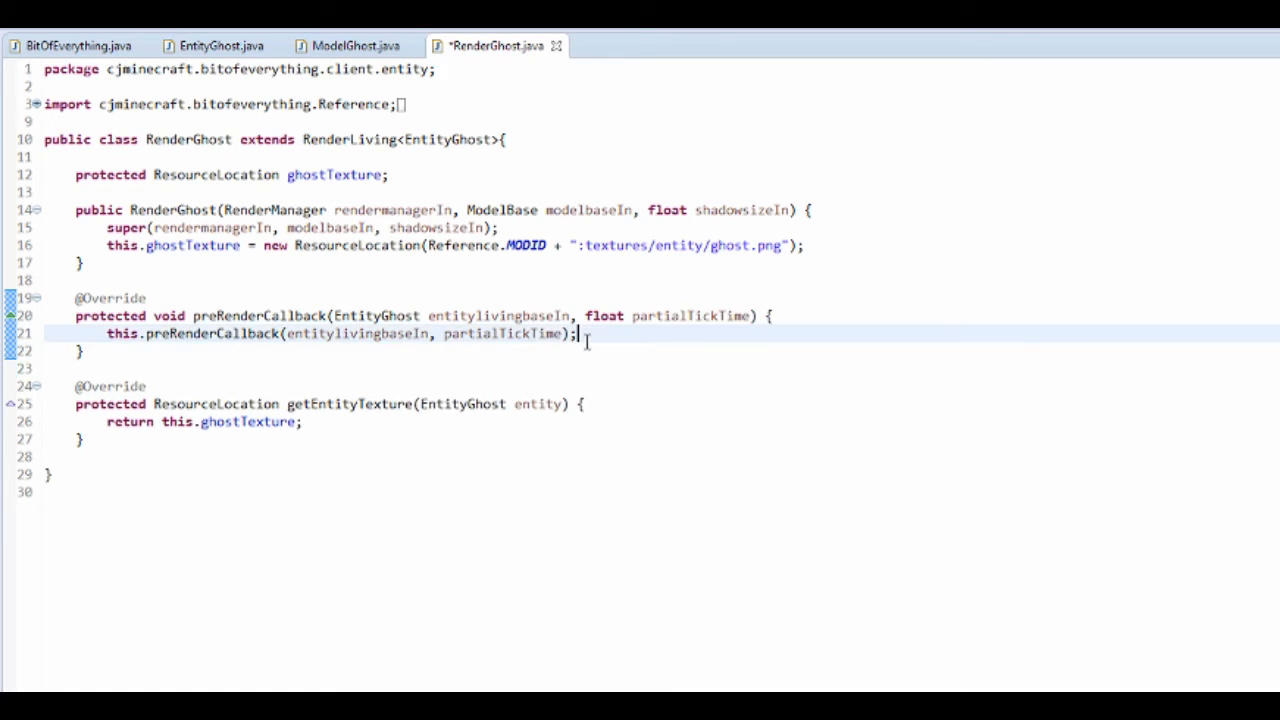
key(ctrl+s)
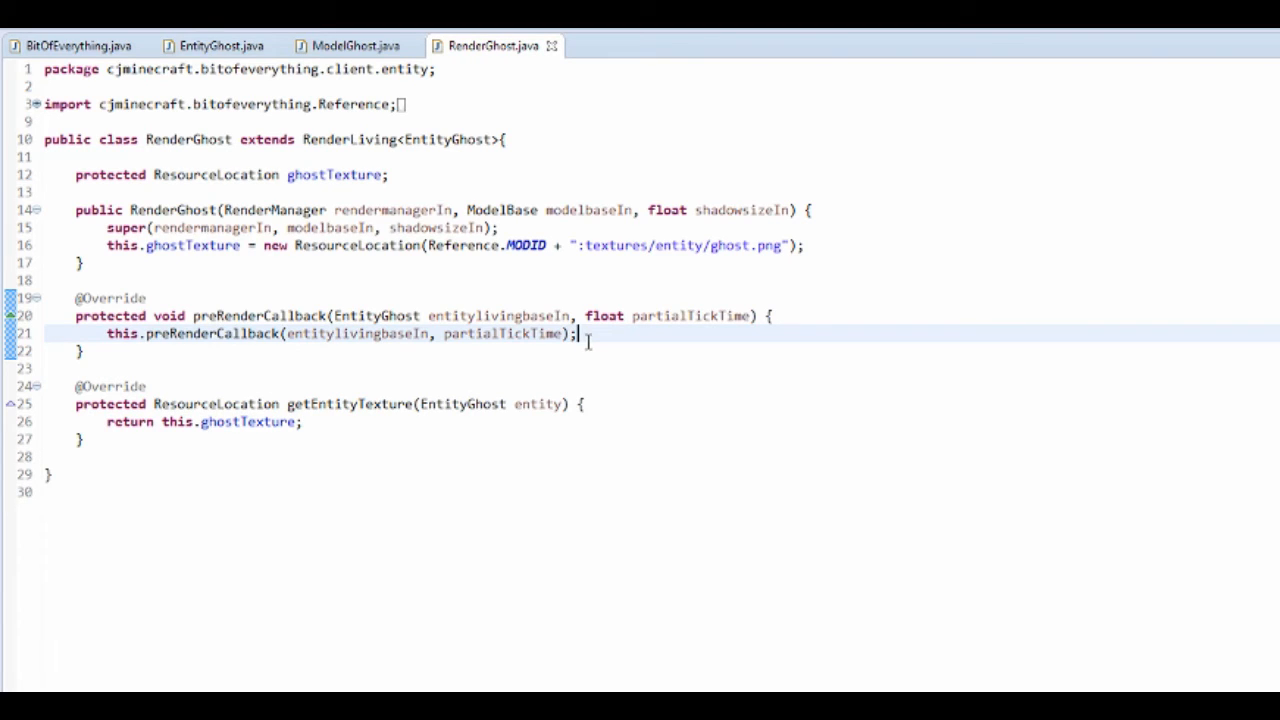
mouse_move(588, 470)
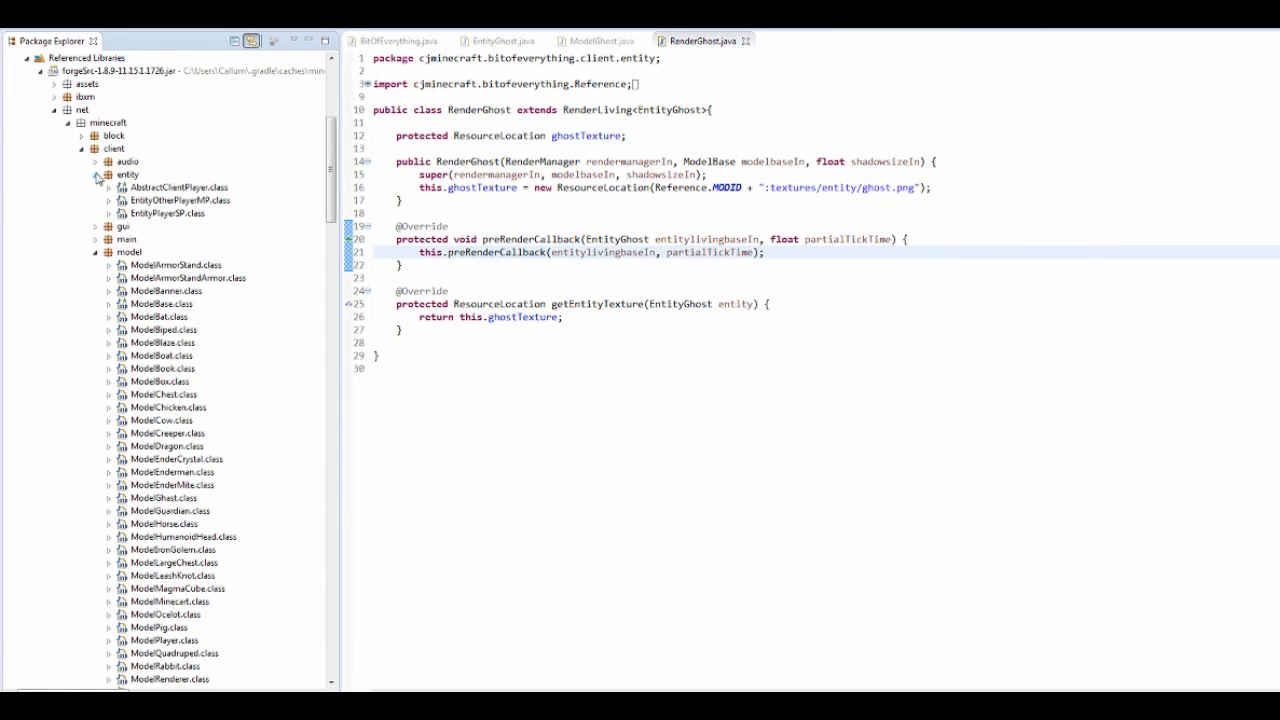
scroll(down, 3)
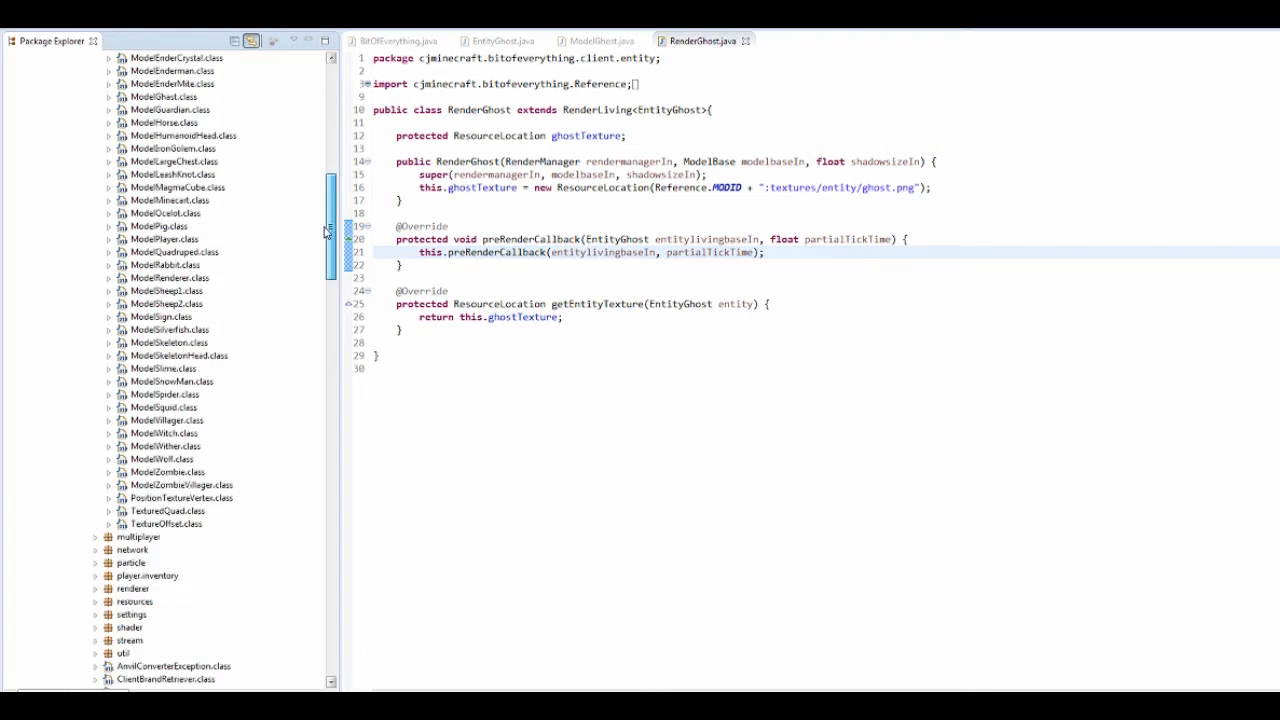
scroll(down, 3)
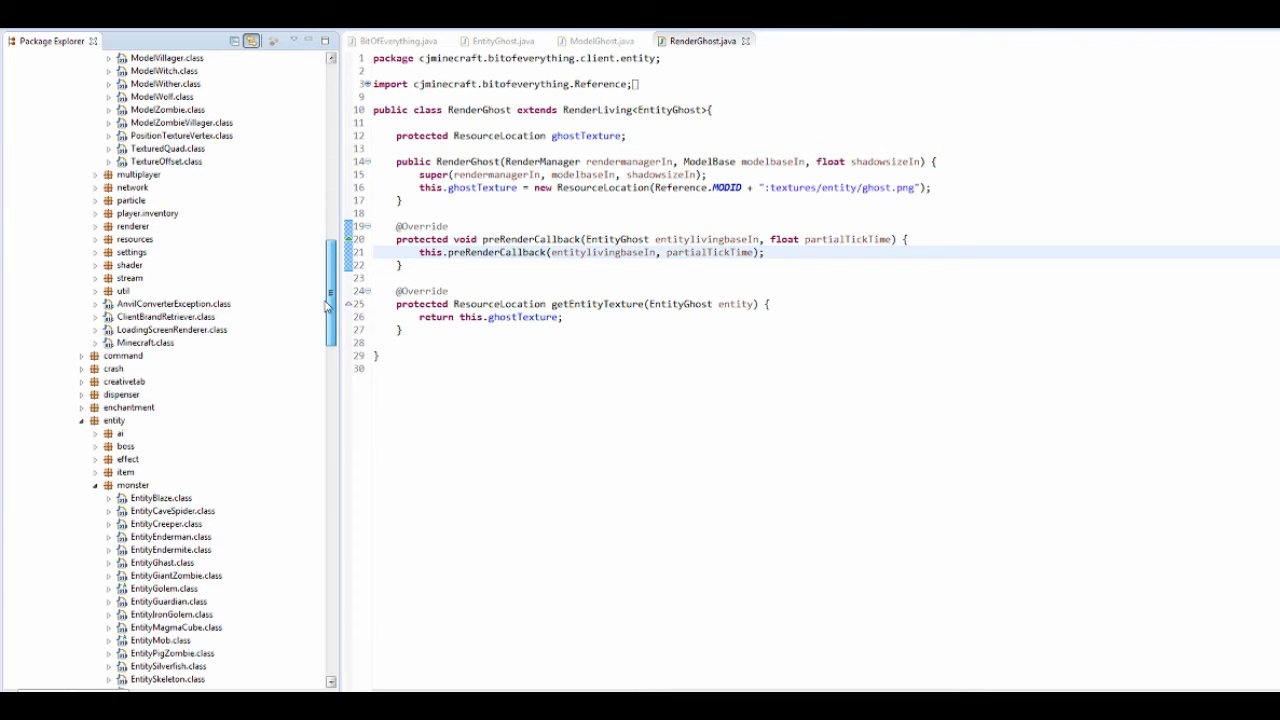
scroll(down, 3)
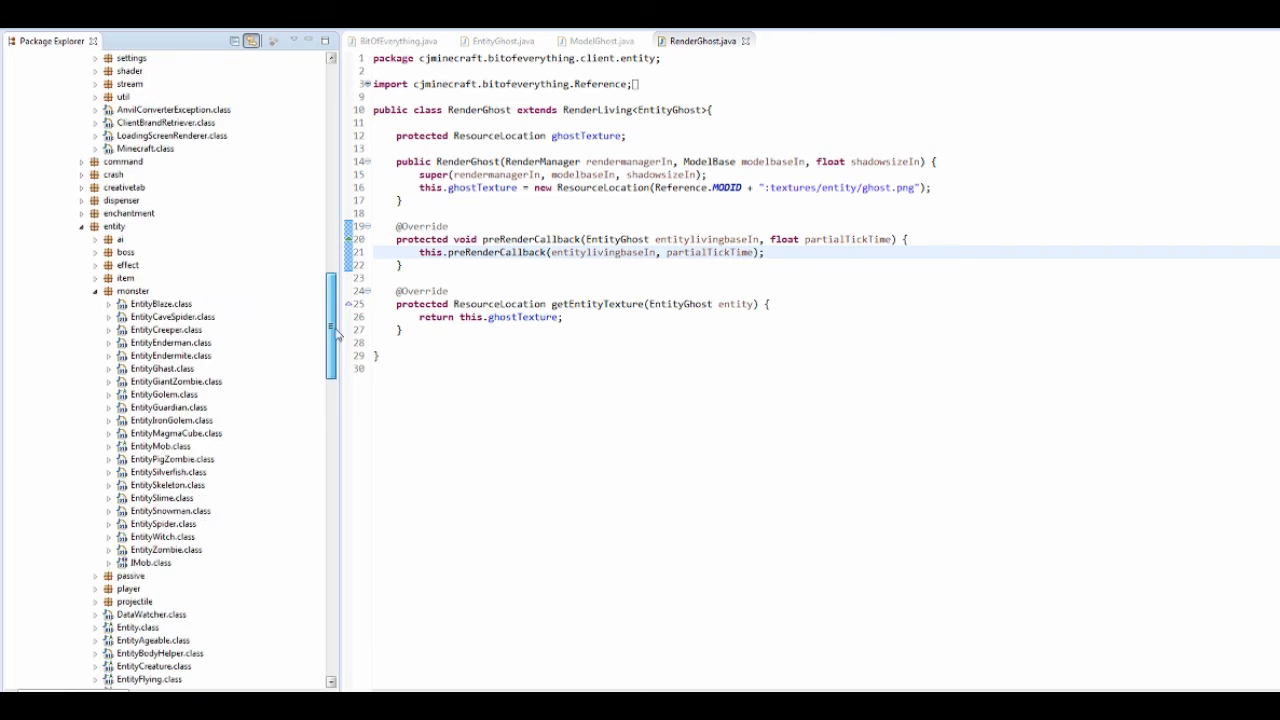
scroll(down, 3)
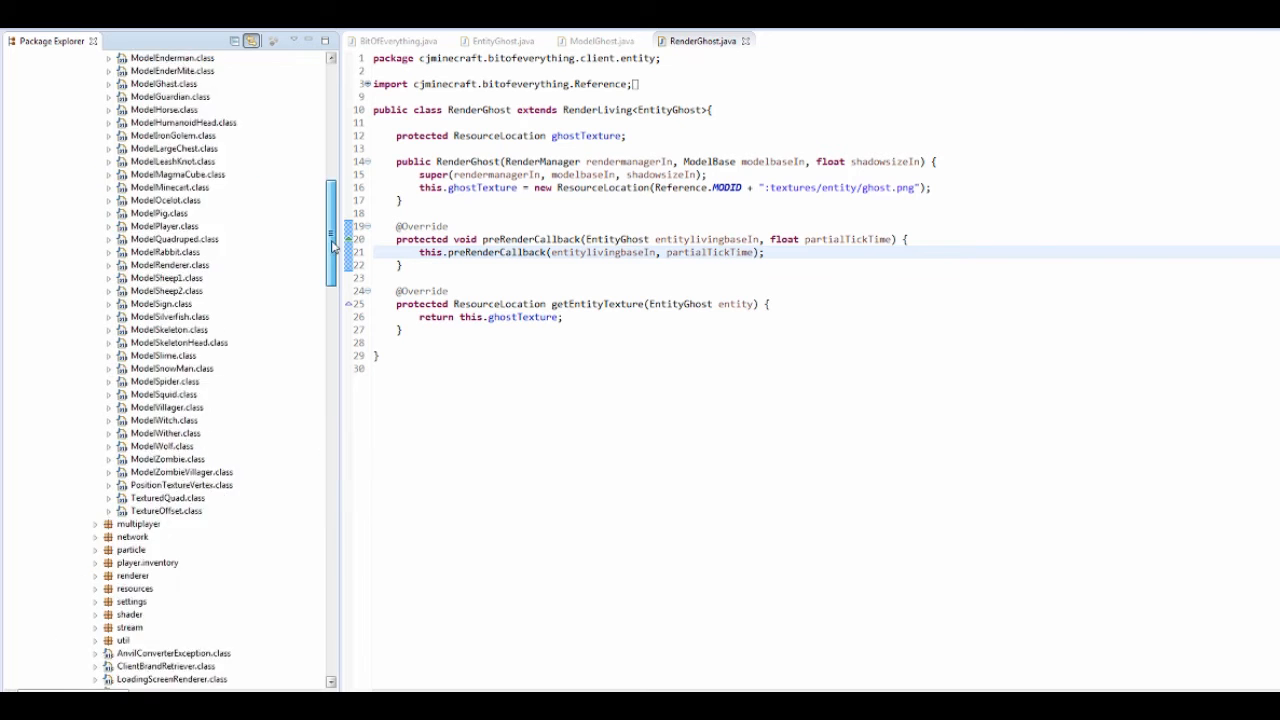
scroll(up, 3)
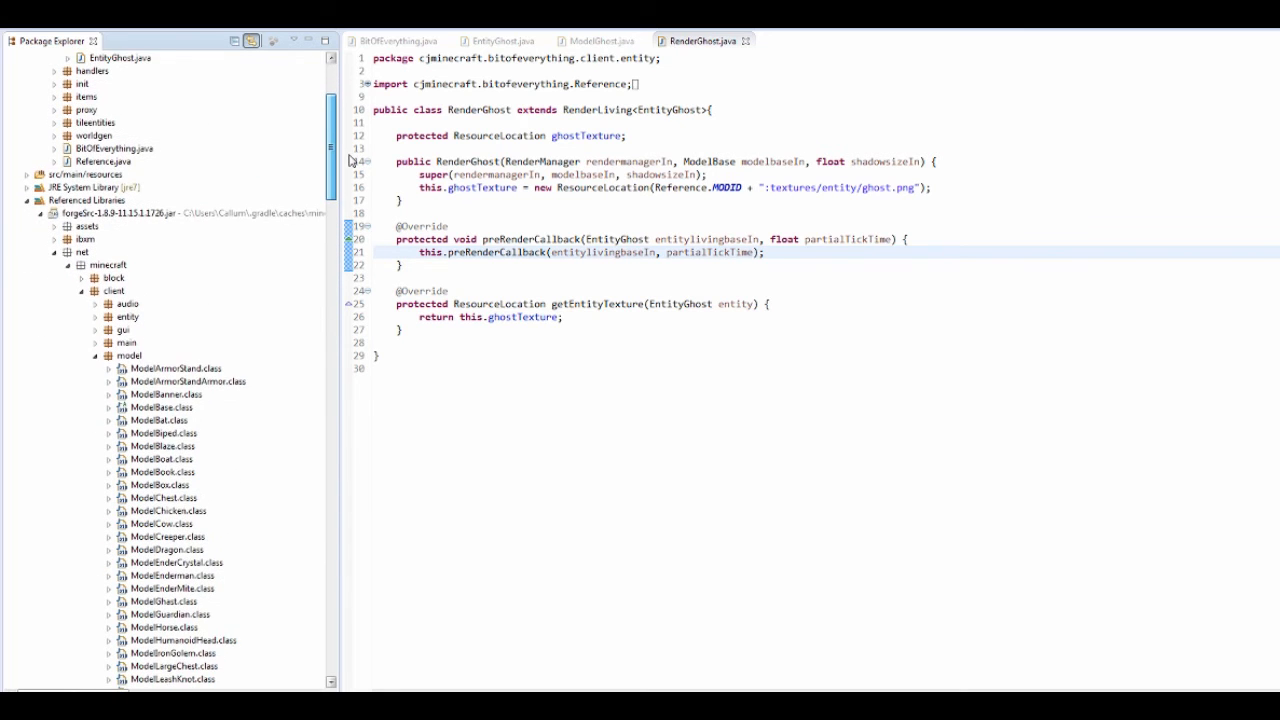
scroll(down, 3)
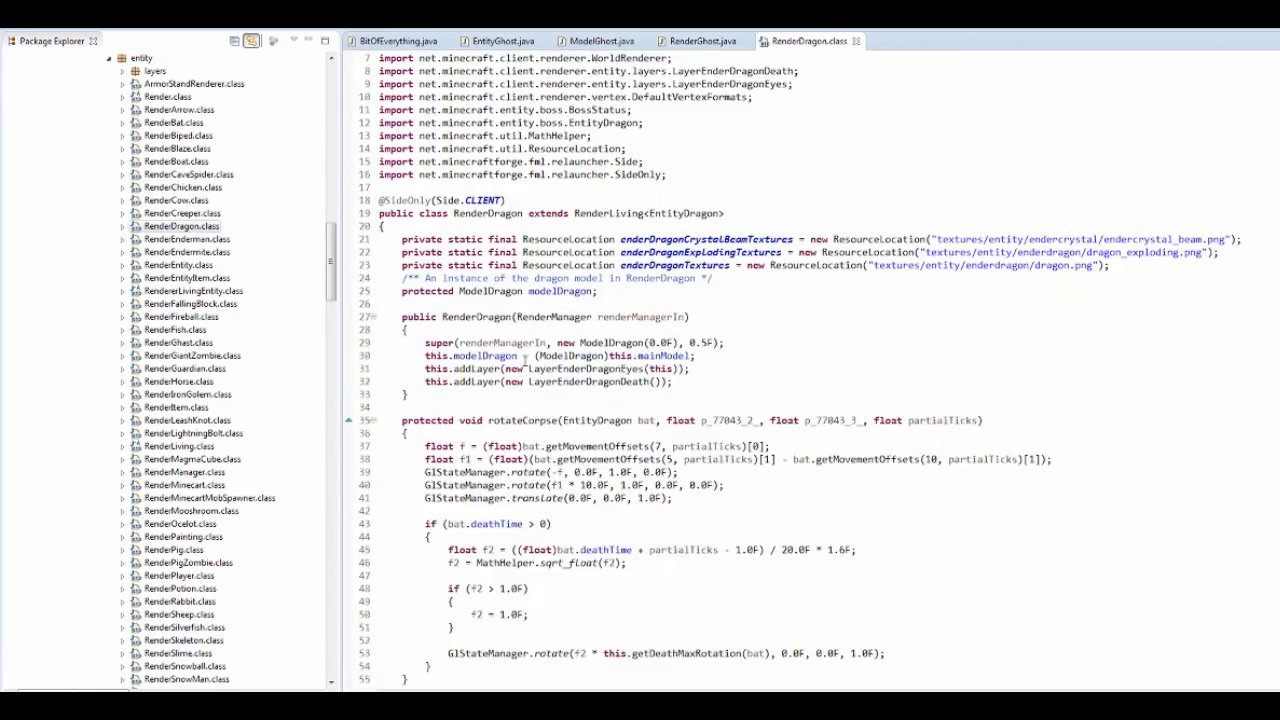
scroll(down, 3)
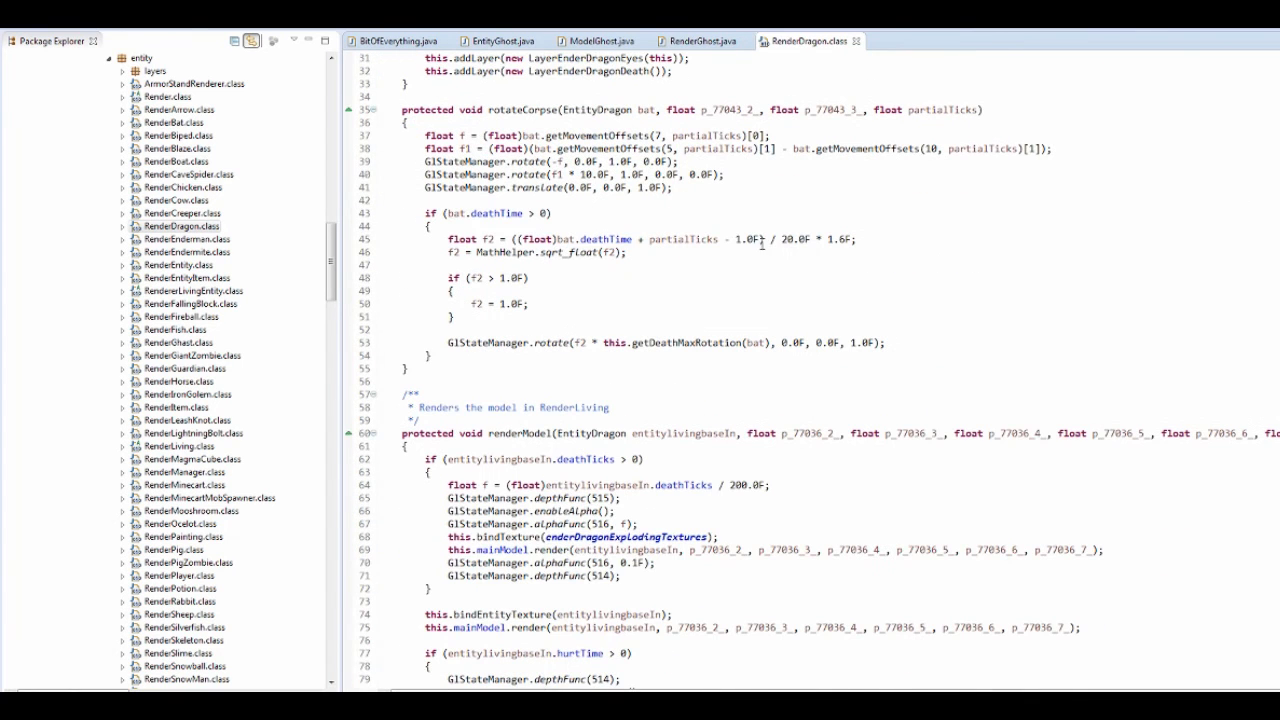
scroll(down, 3)
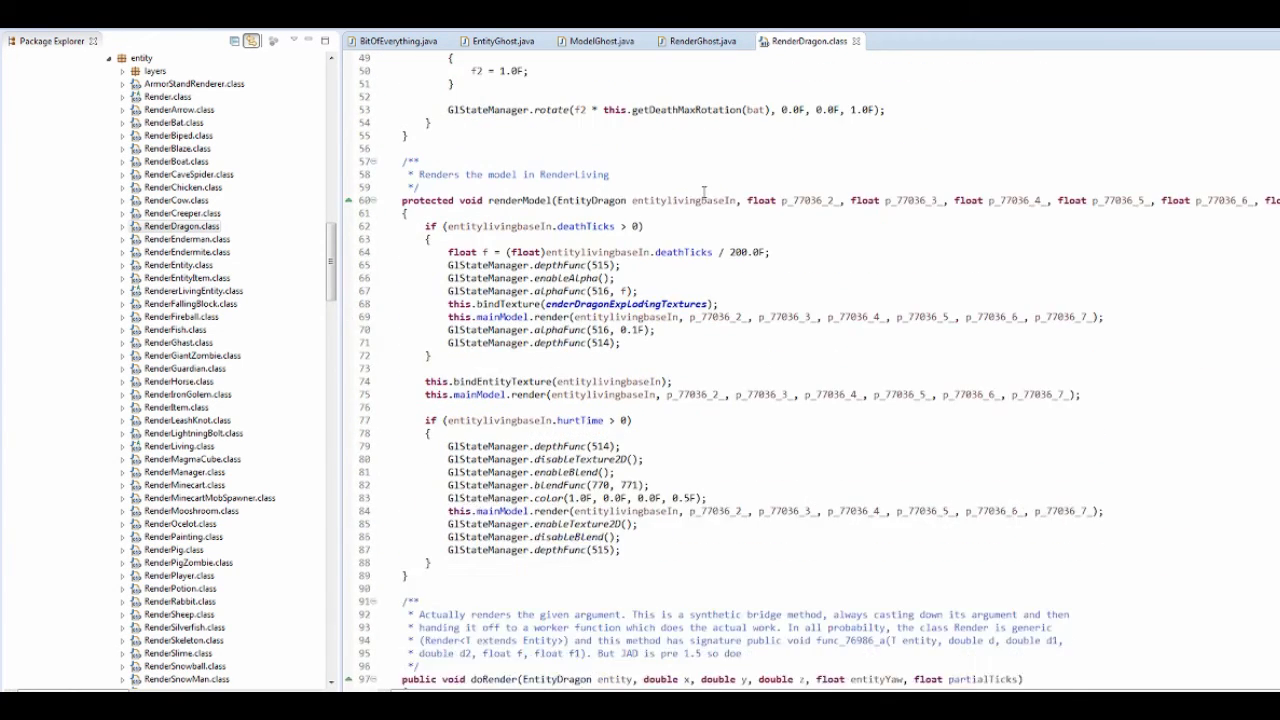
scroll(down, 3)
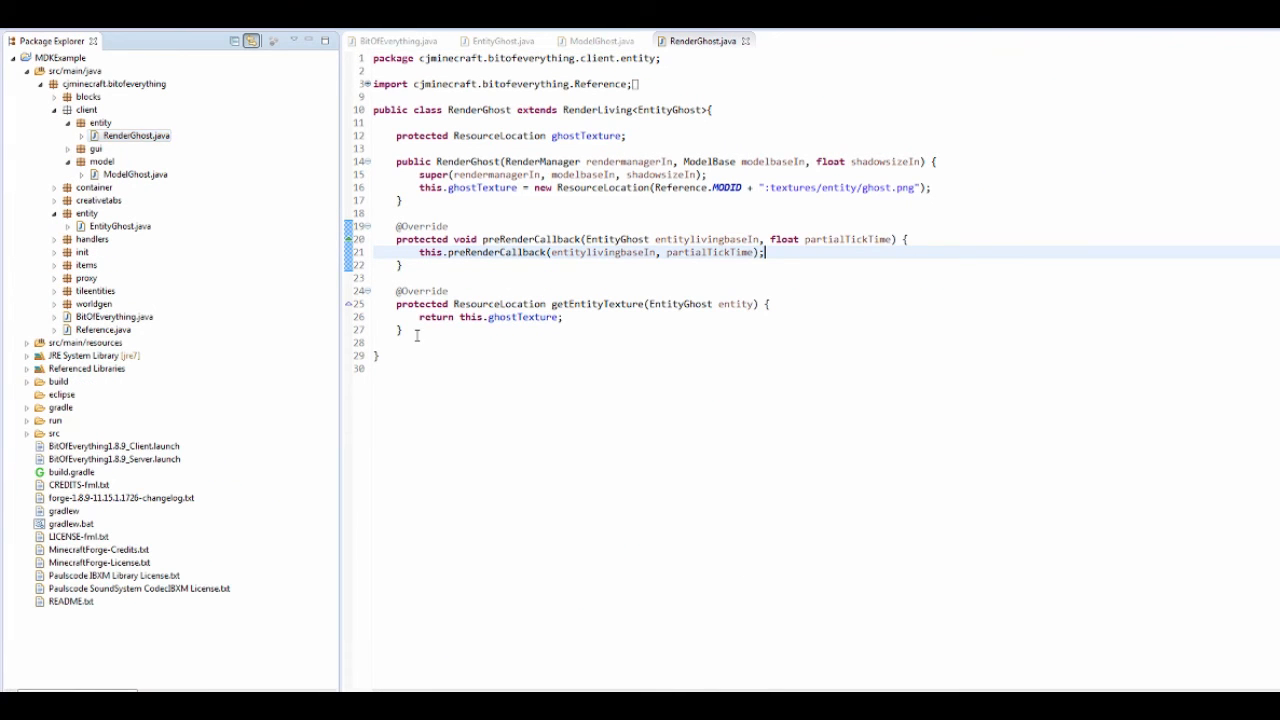
Step: Add an empty public void registerEntityRenders() method to CommonProxy and close its tab
click(416, 330)
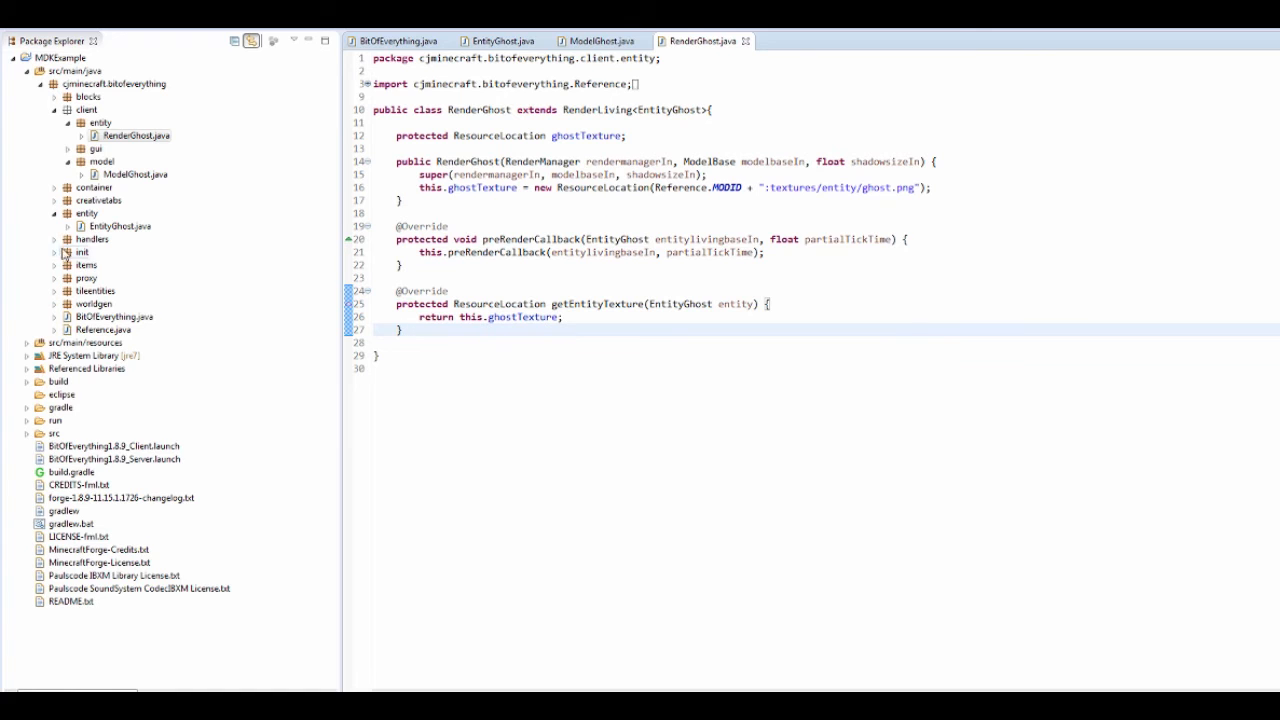
click(56, 278)
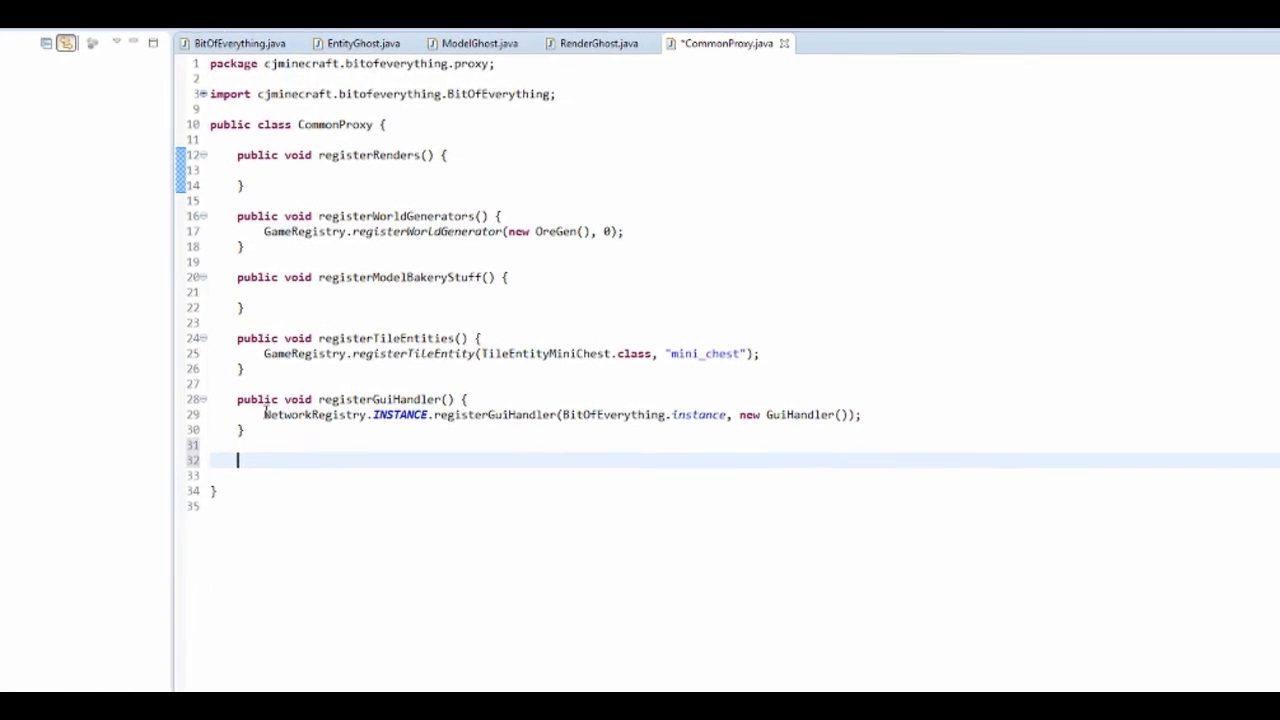
text(publi)
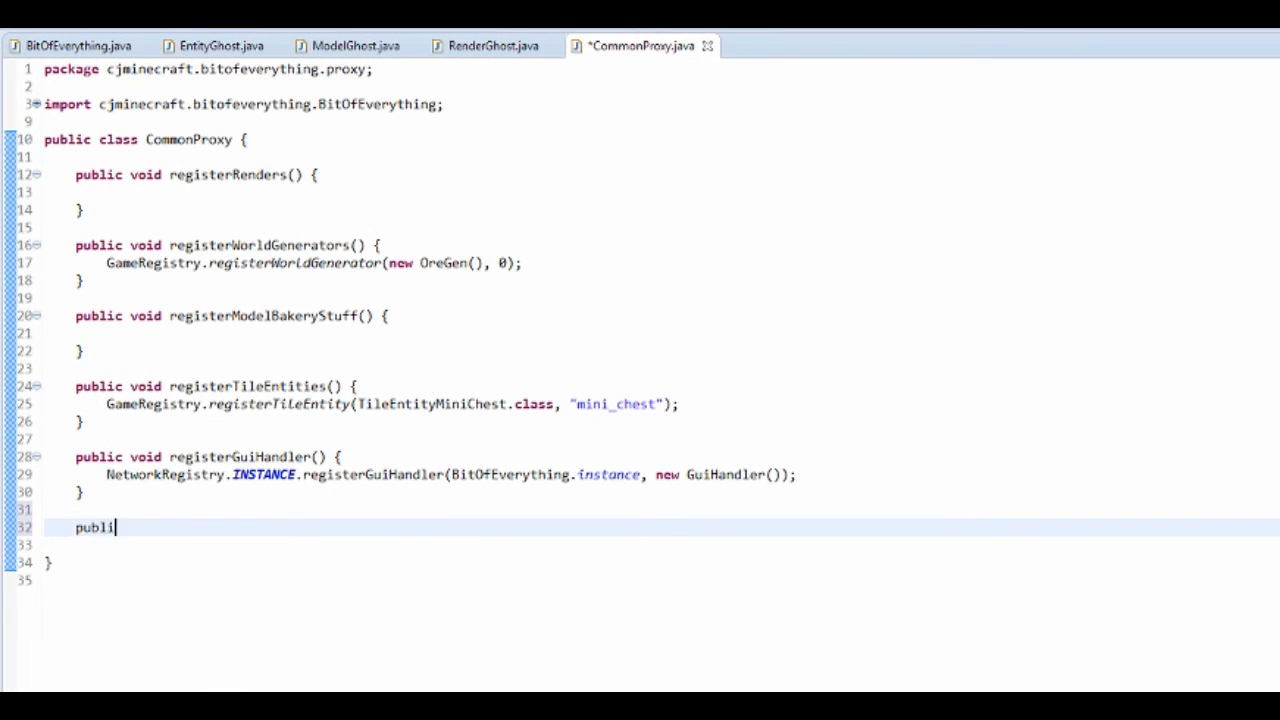
text(c void regi)
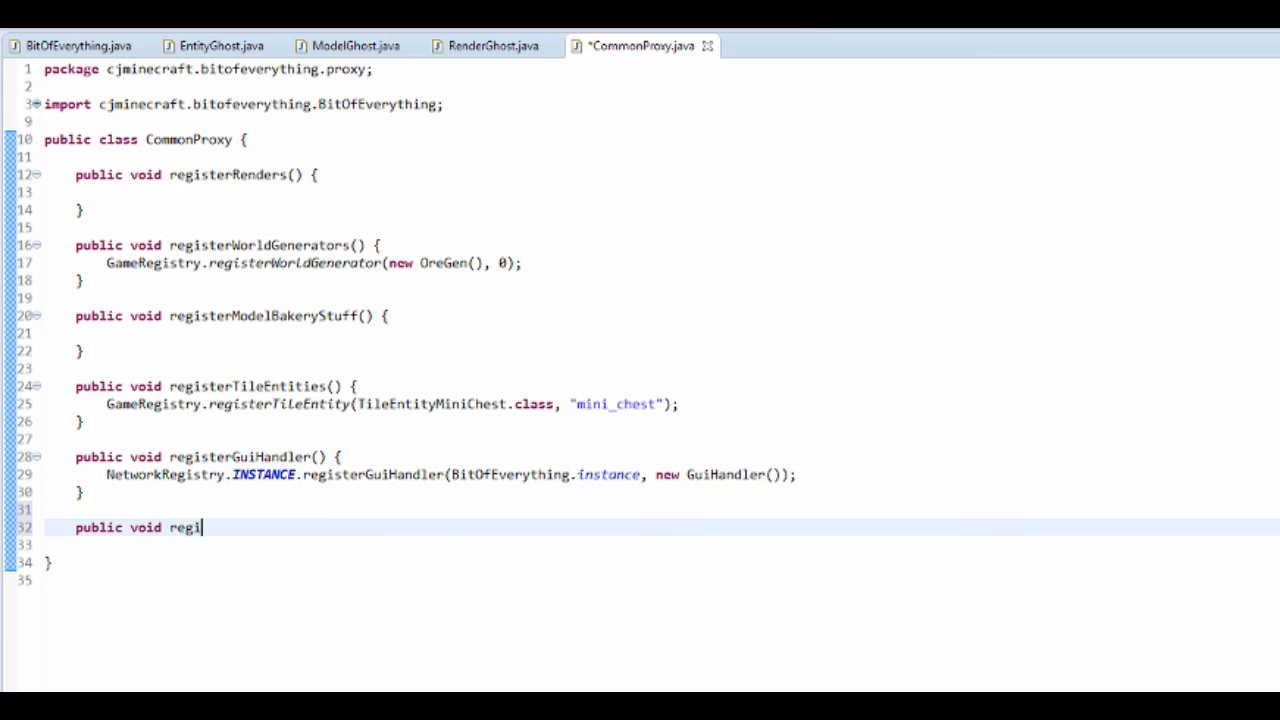
text(sterEn)
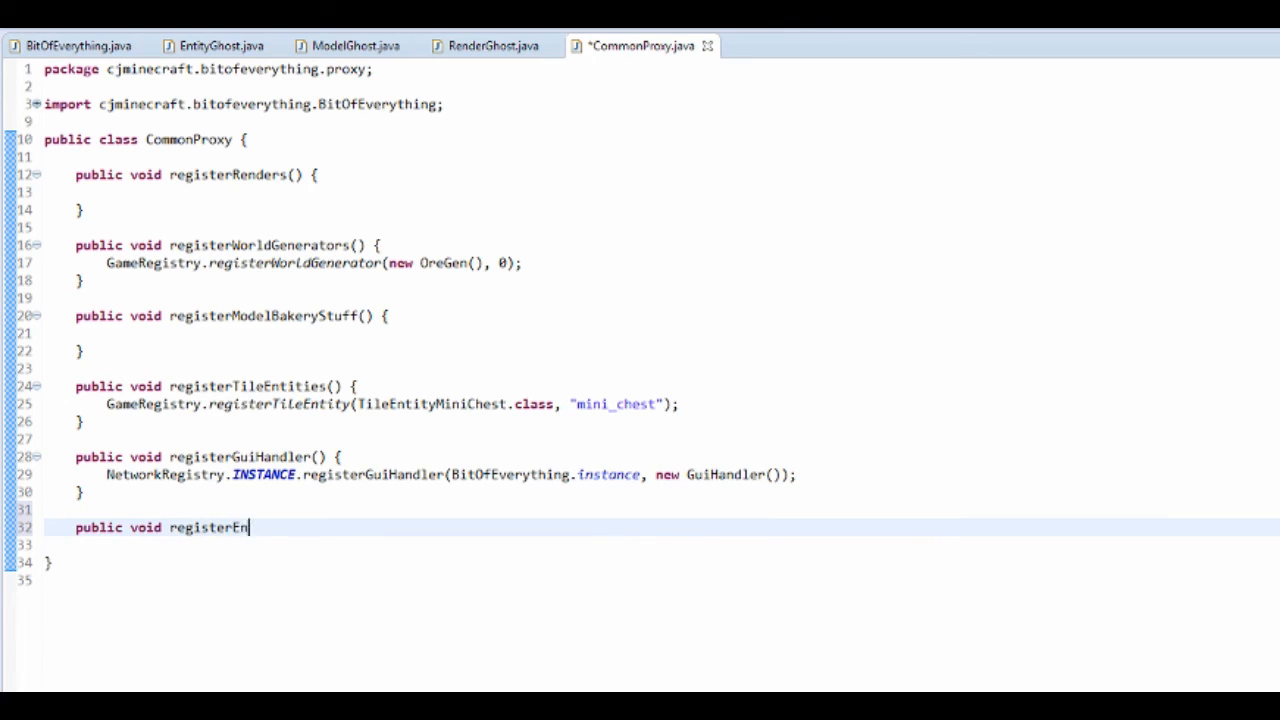
text(tityRenders)
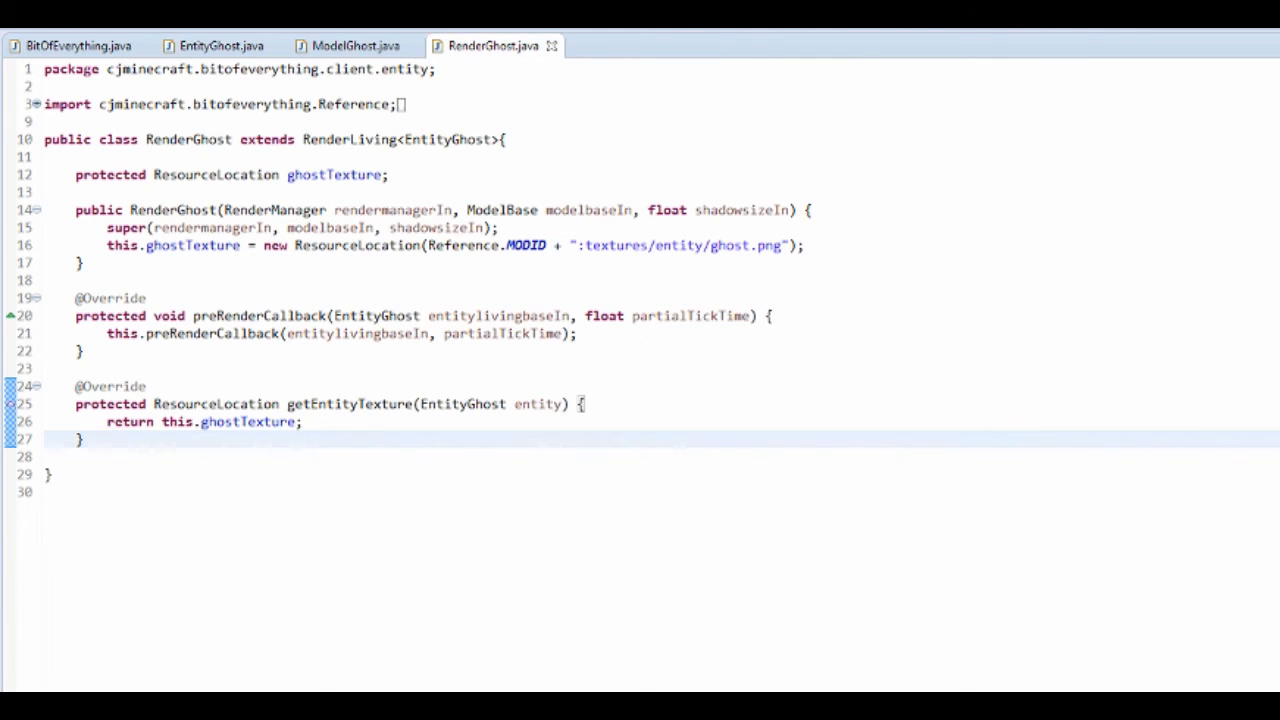
click(628, 46)
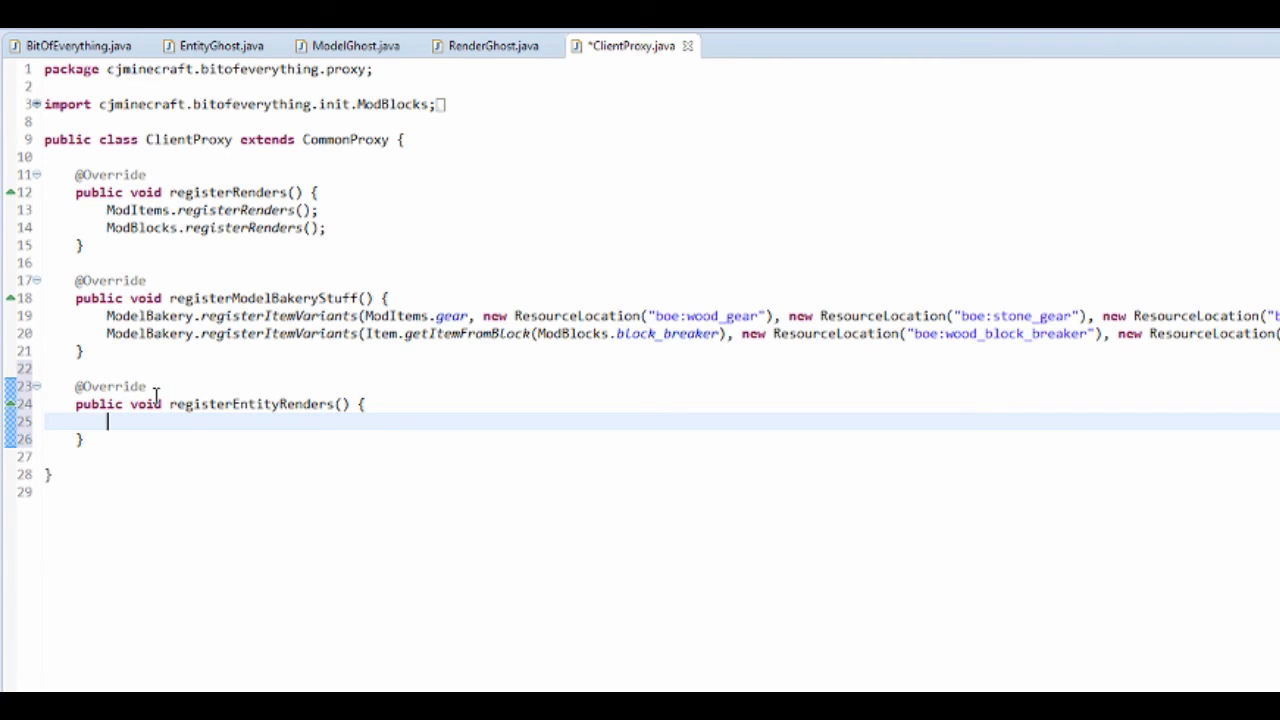
Step: Call RenderingRegistry.registerEntityRenderingHandler for EntityGhost.class in registerEntityRenders
text(Render)
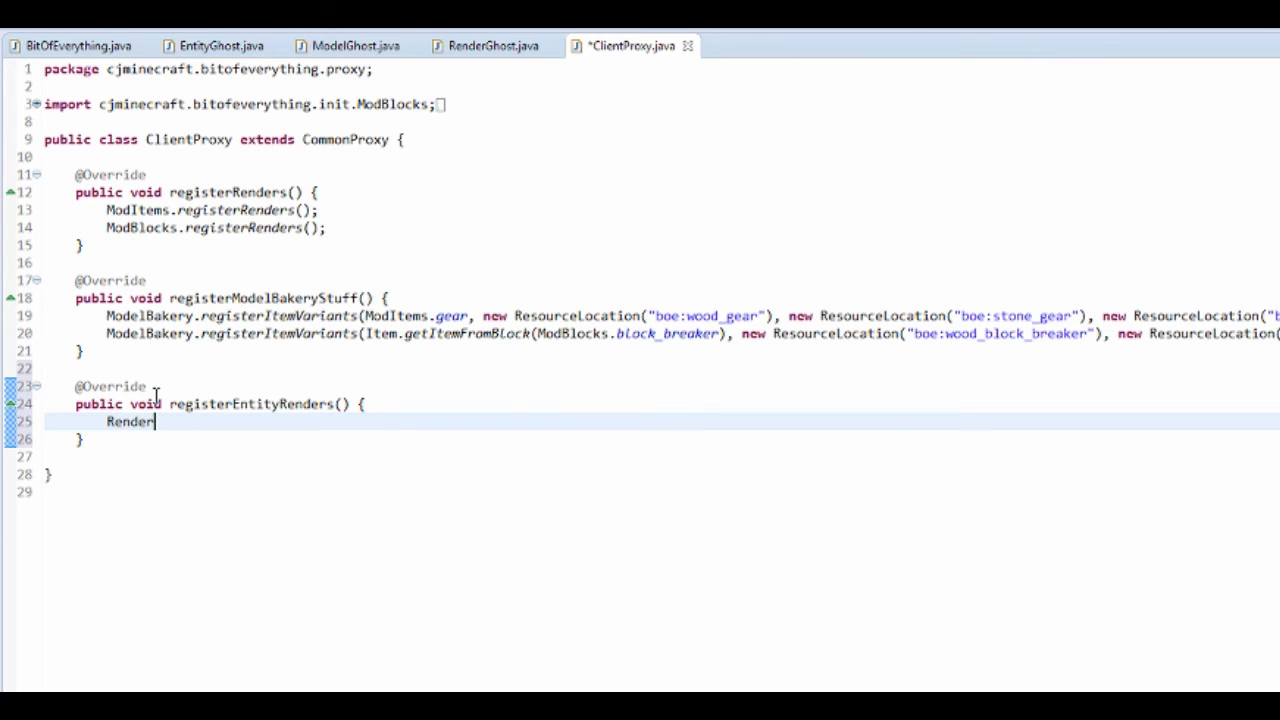
text(ingRegistry)
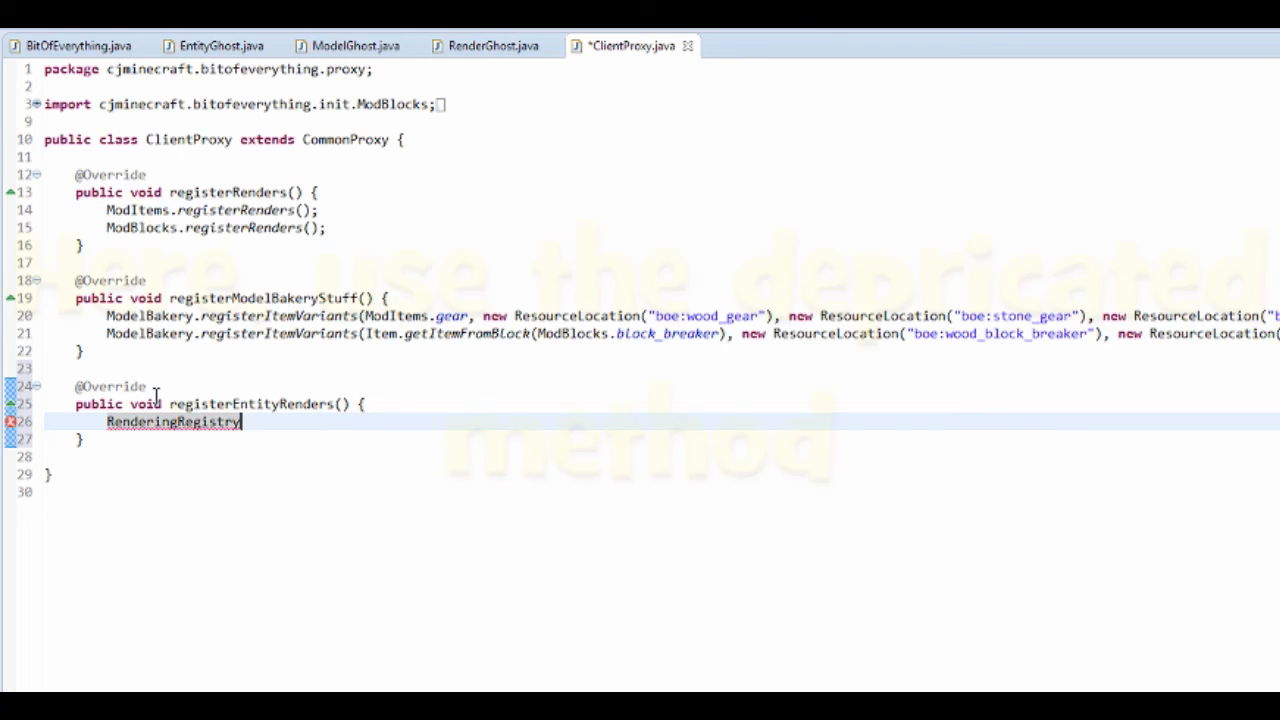
text(.registerEntityRenderingHandler(entityClass, renderFactory);)
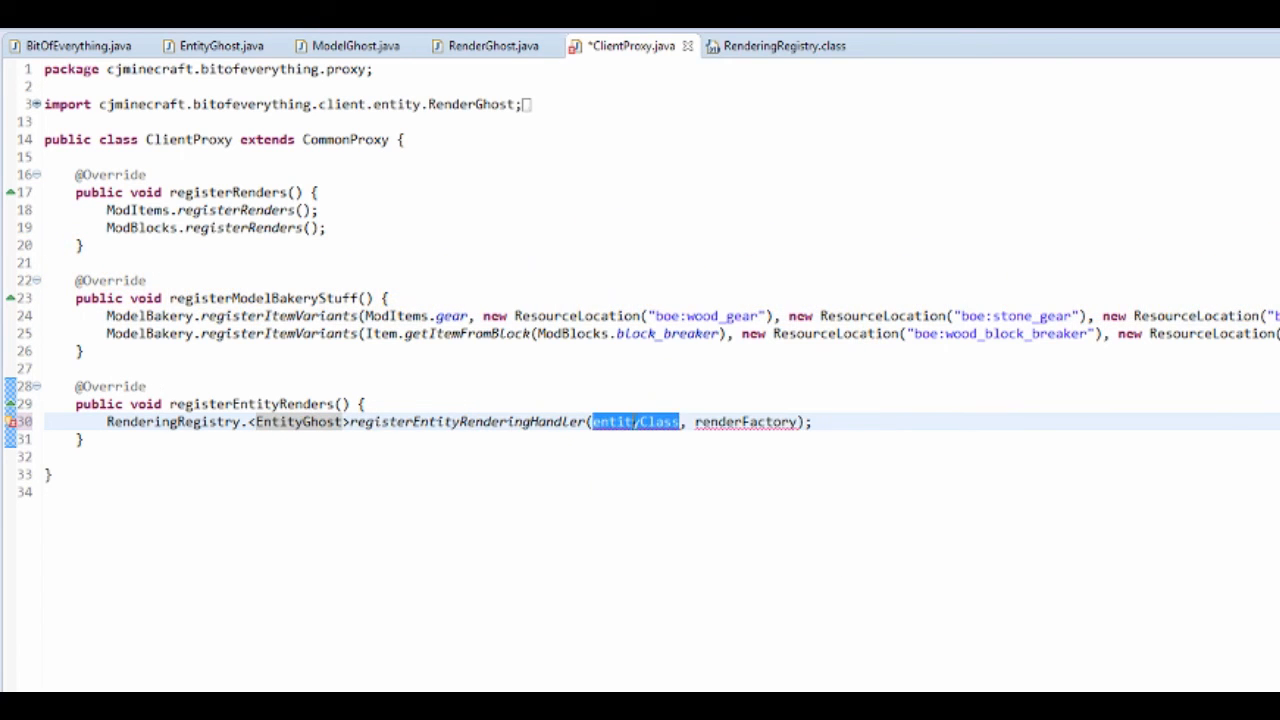
text(EntityGhost)
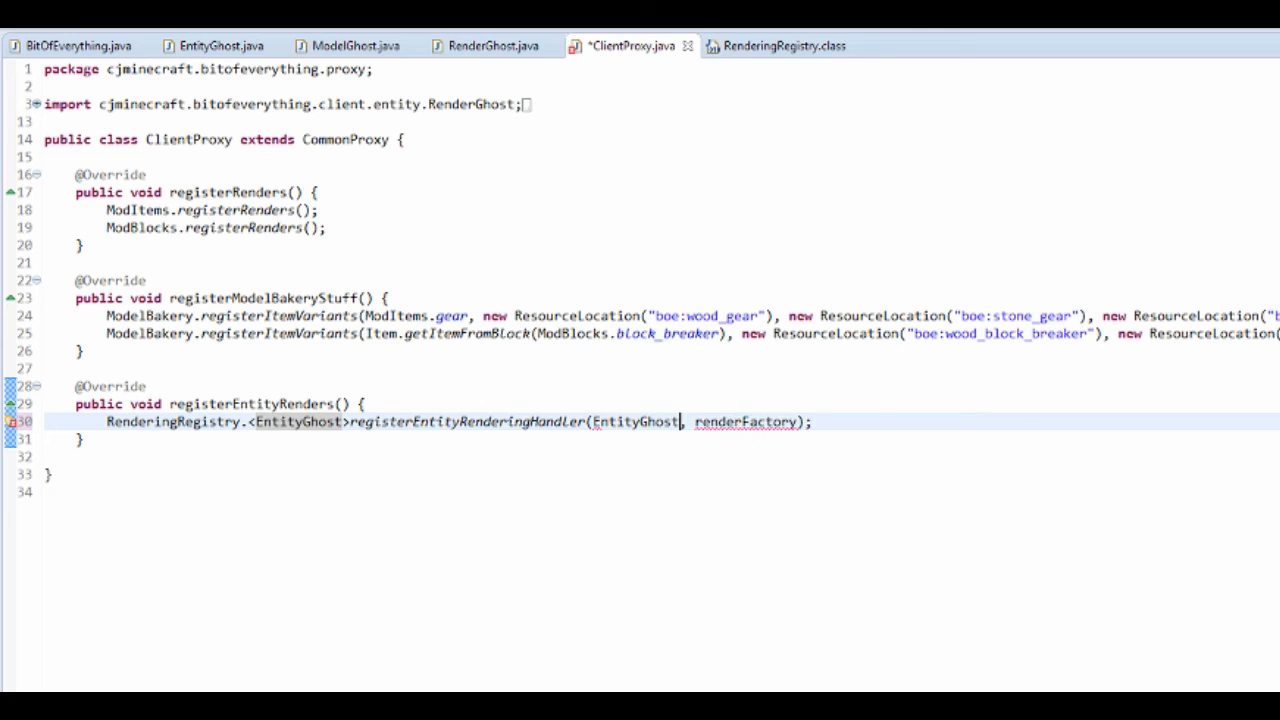
text(.class)
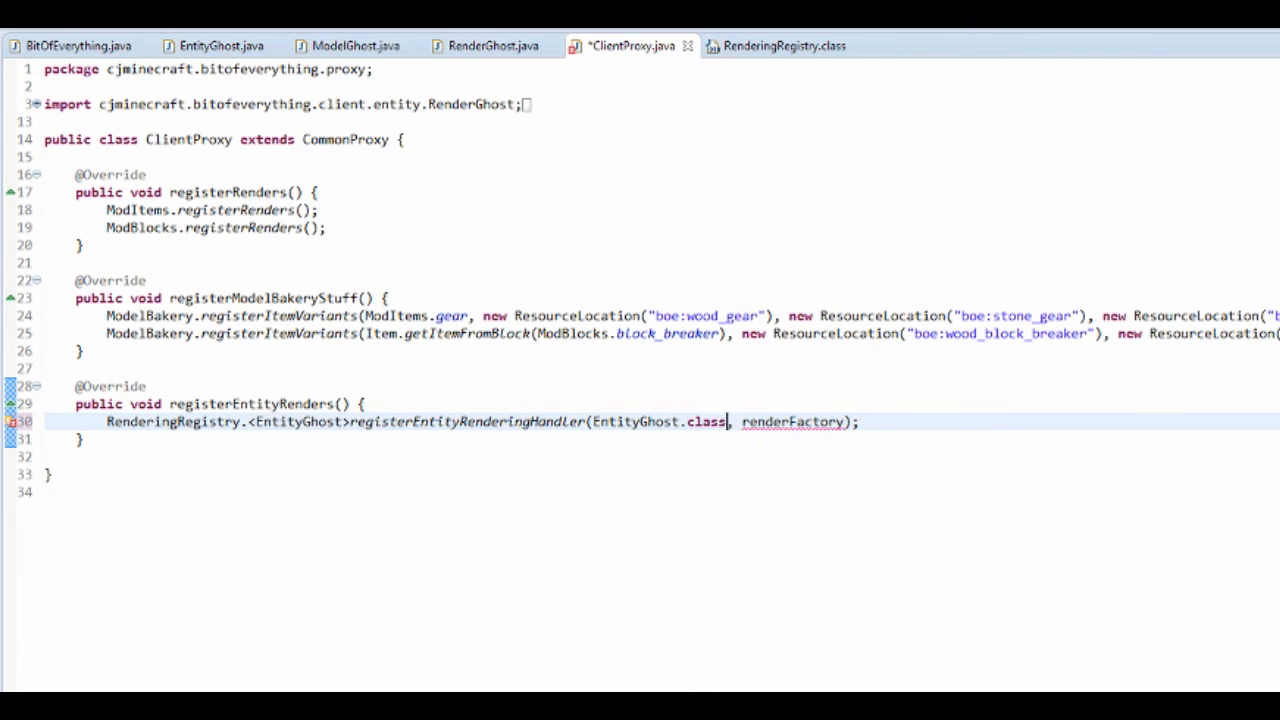
Step: Pass a new RenderGhost with the render manager, a new ModelGhost and shadow size 0
double_click(792, 420)
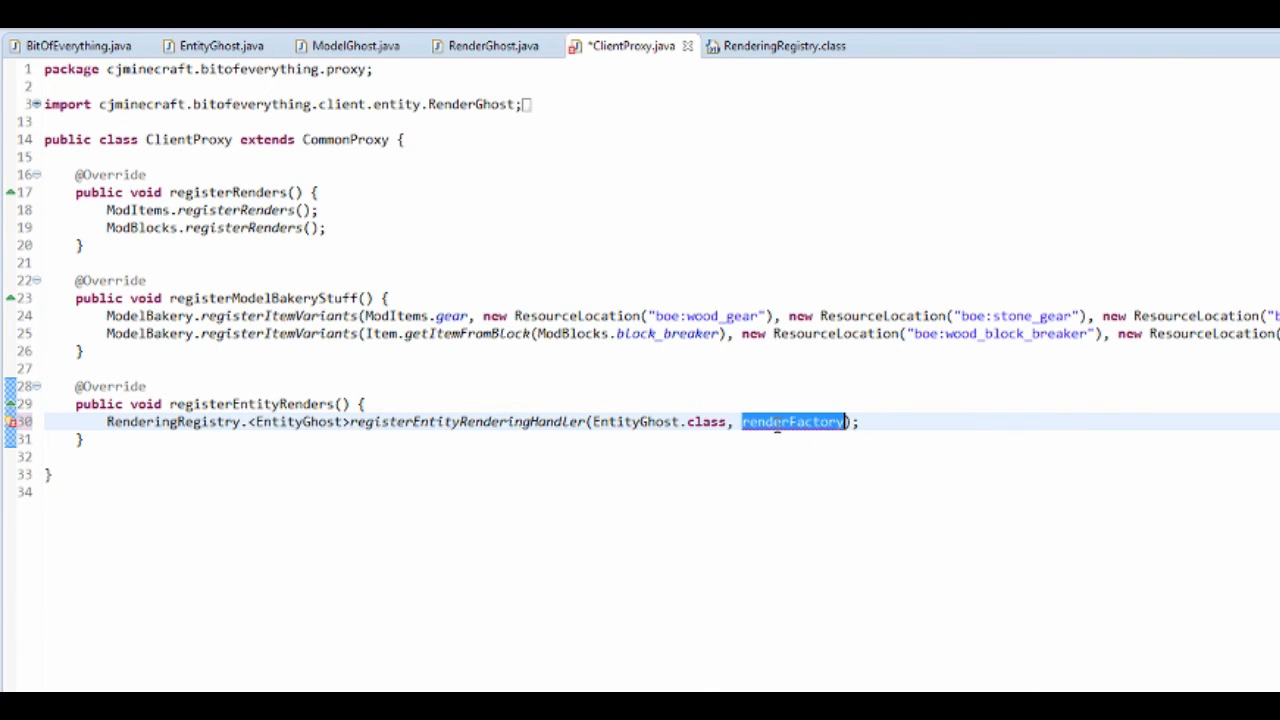
text(new)
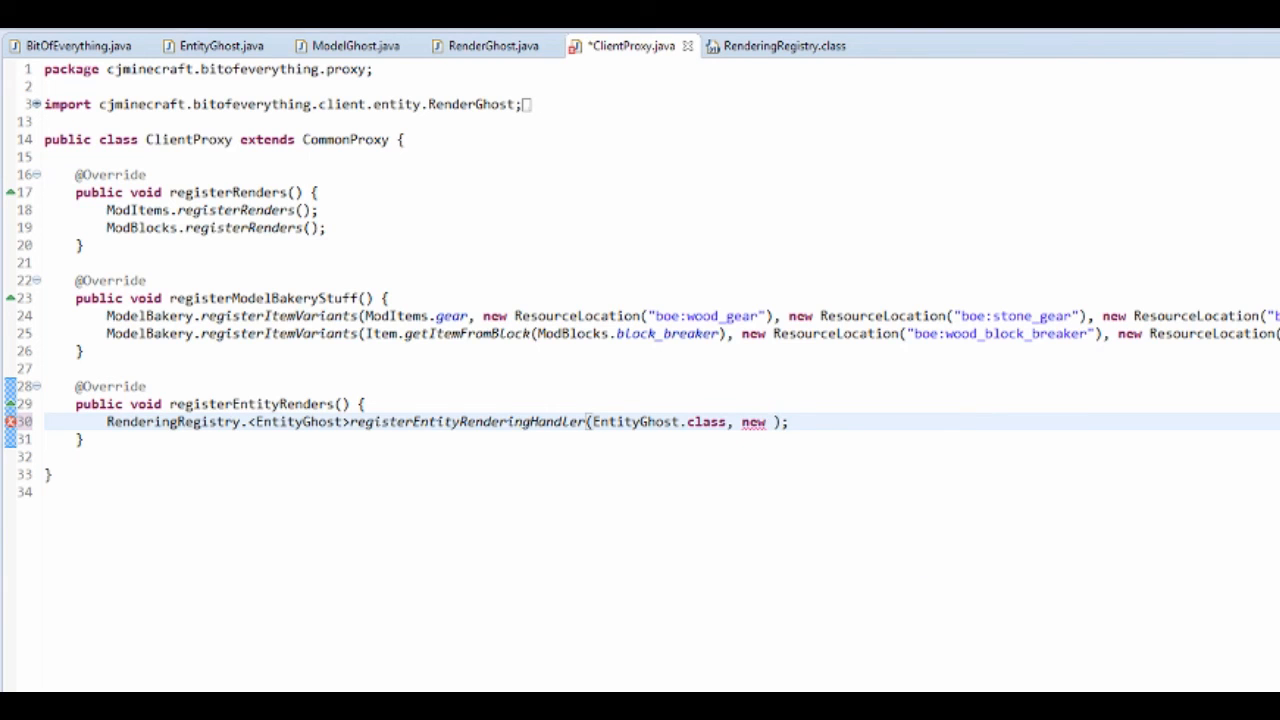
text(RenderGhost(Minecraft, modelbaseIn, shadowsizeIn)
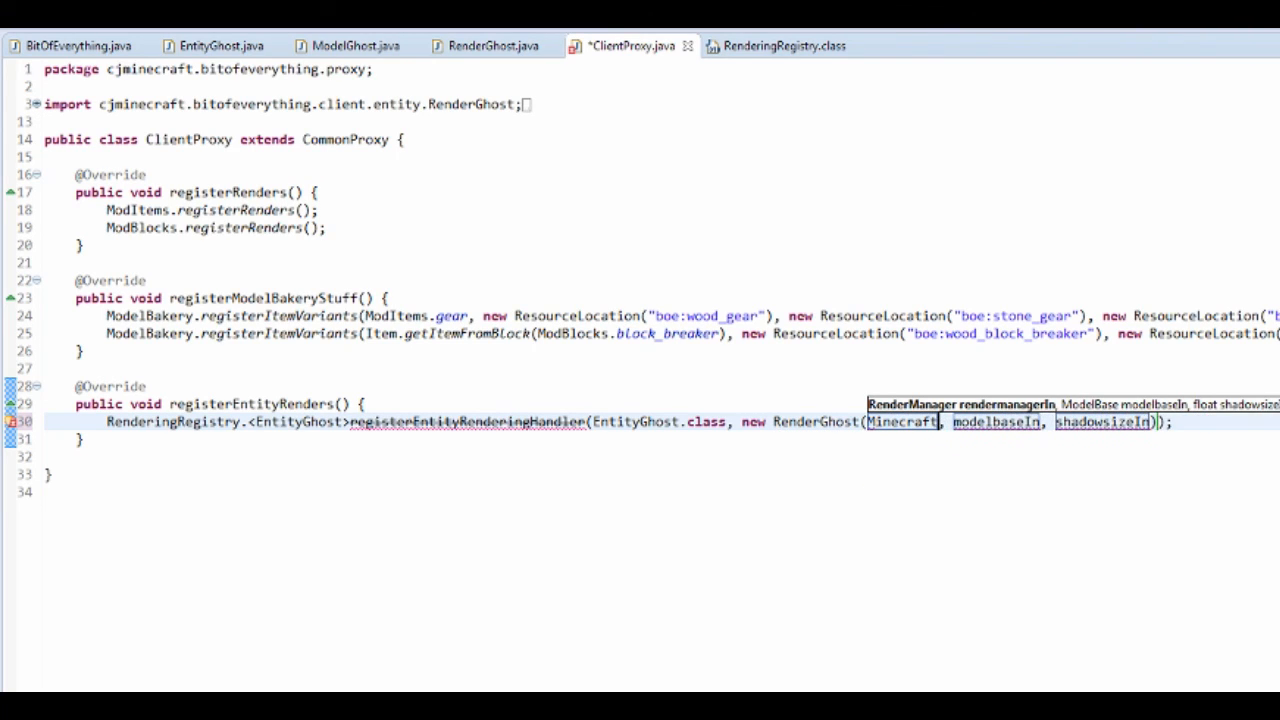
text(.getMinecraft().getRenderManager()
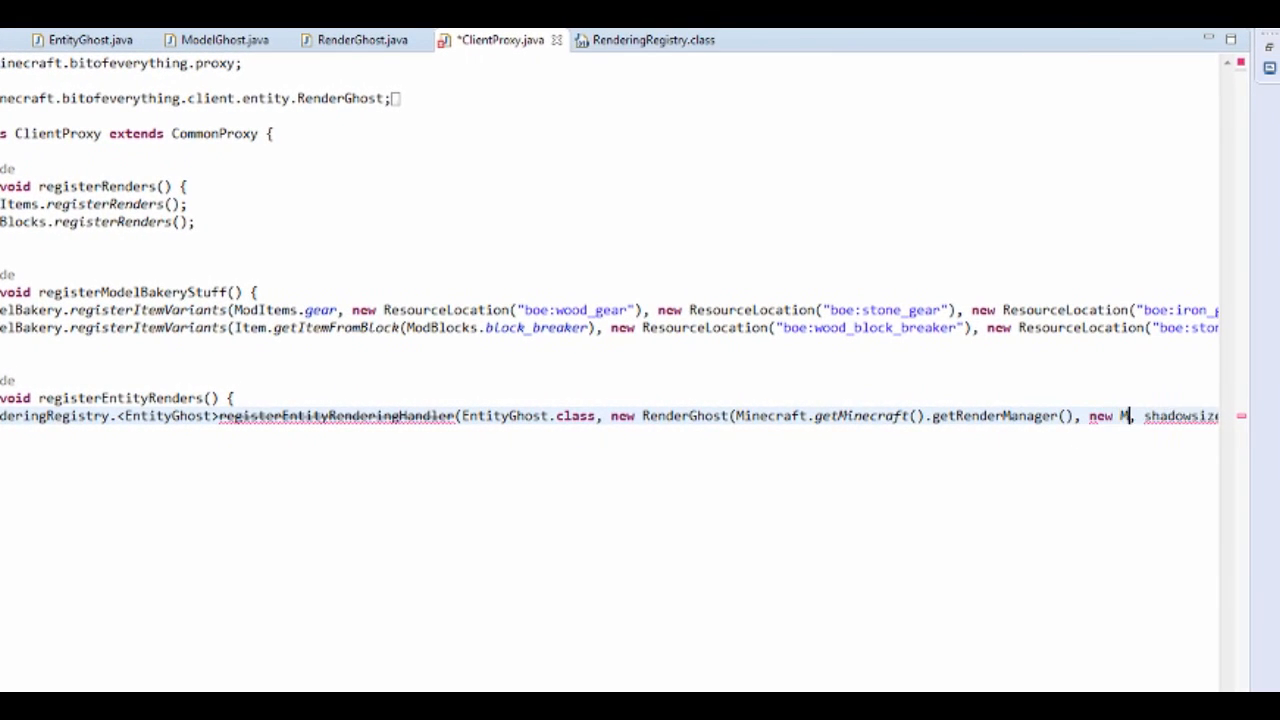
text(odelG)
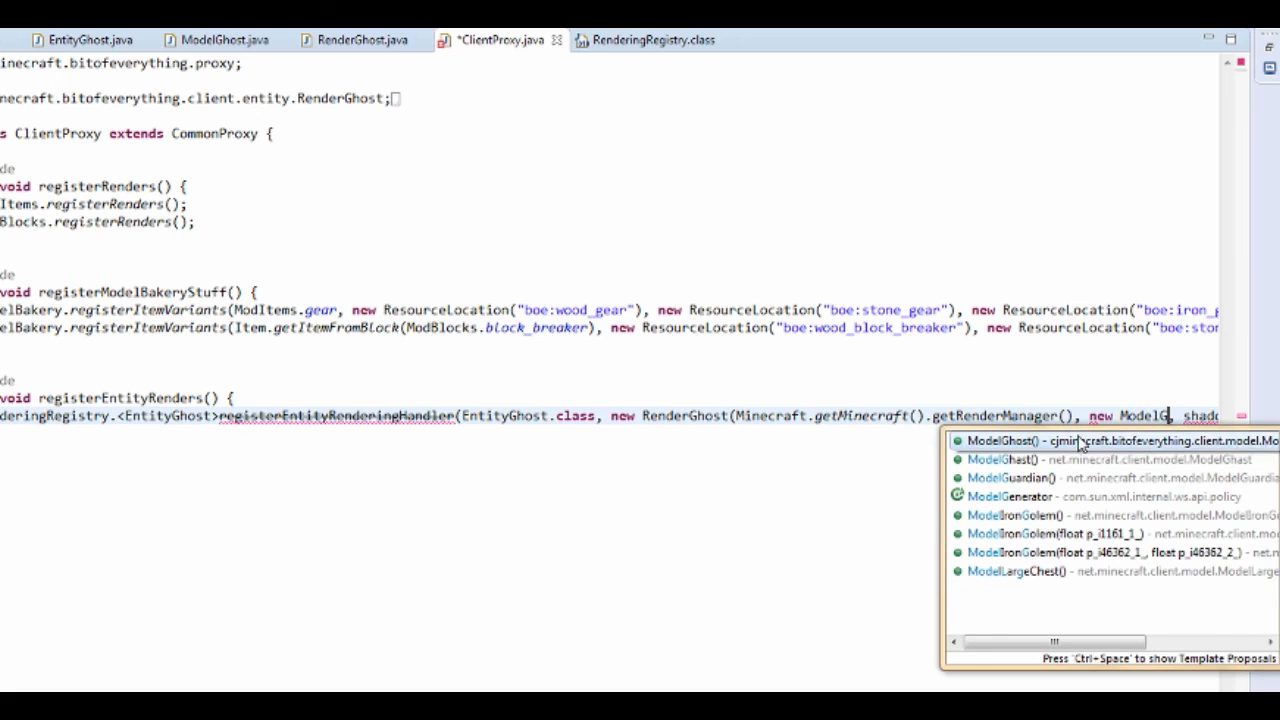
click(1010, 442)
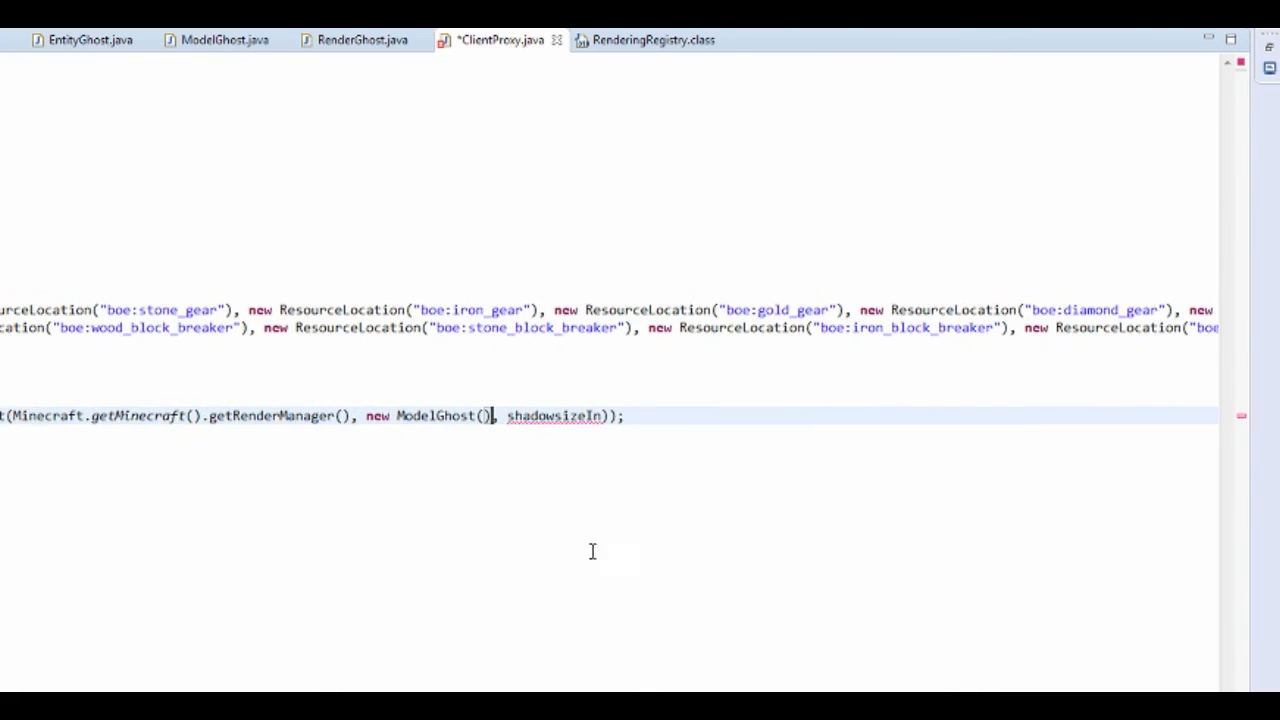
text(0)
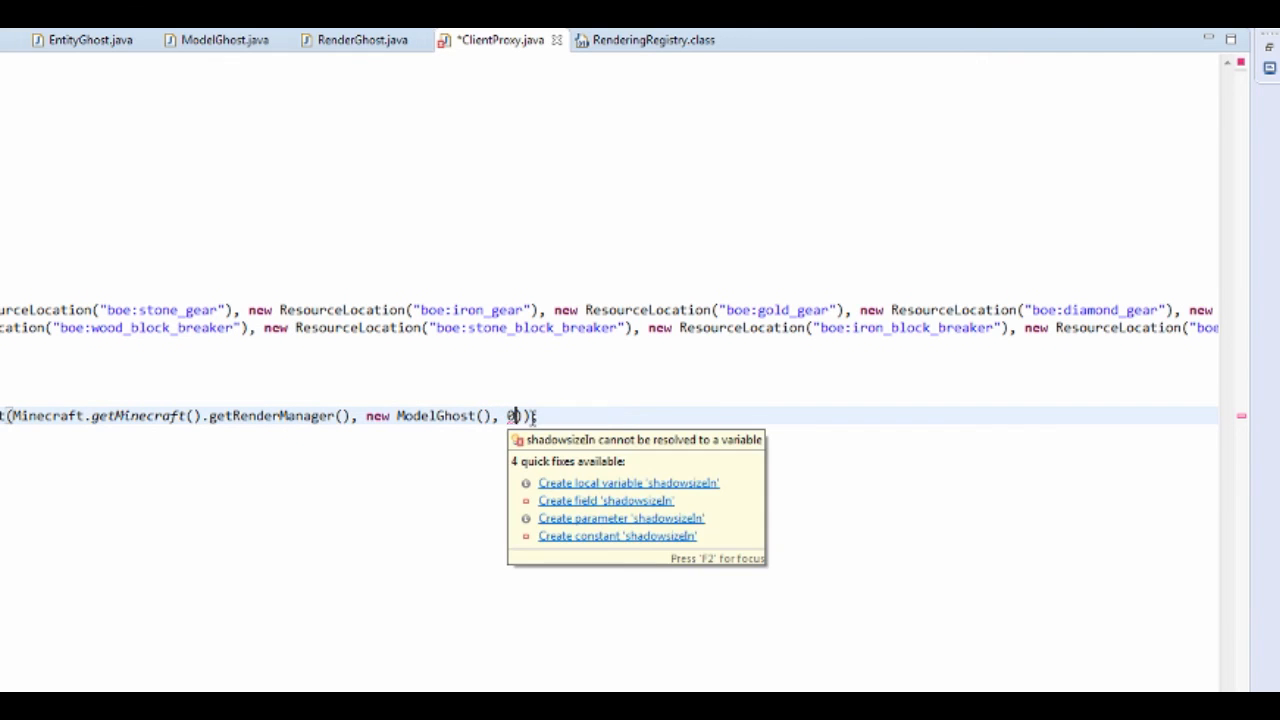